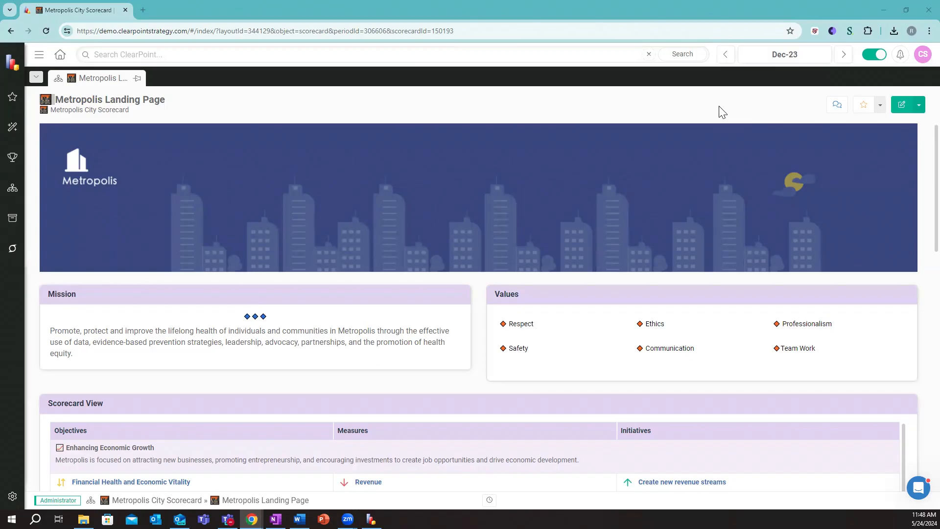
{"action": "mouse_move", "coordinate": [183, 127]}
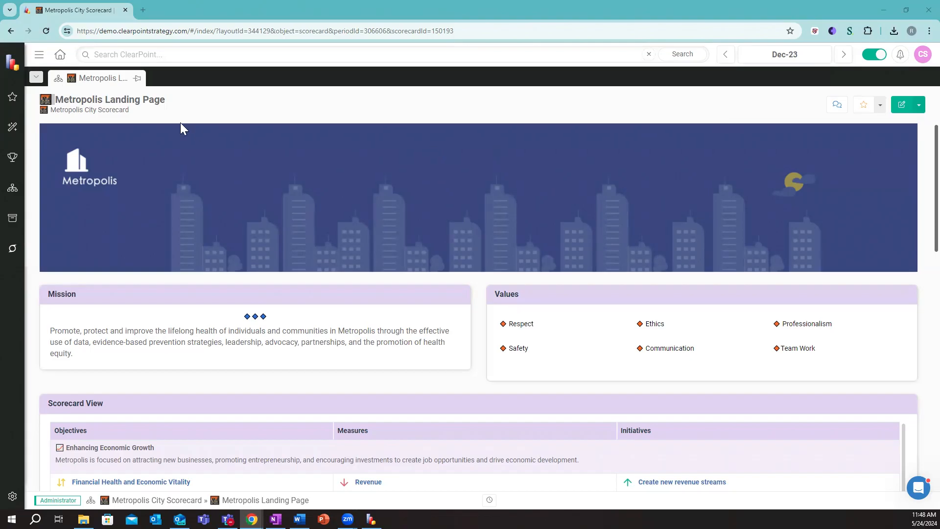
{"action": "mouse_move", "coordinate": [66, 111]}
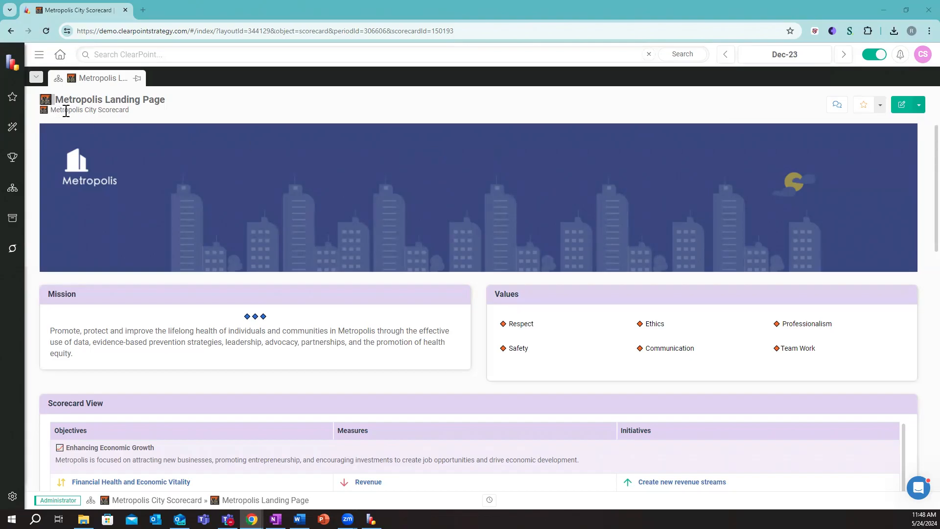
{"action": "mouse_move", "coordinate": [191, 120]}
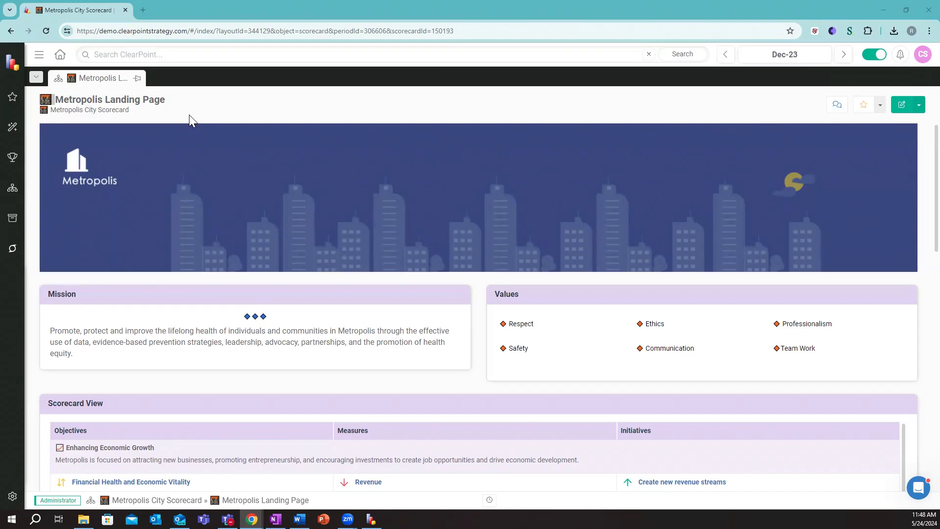
{"action": "mouse_move", "coordinate": [336, 216]}
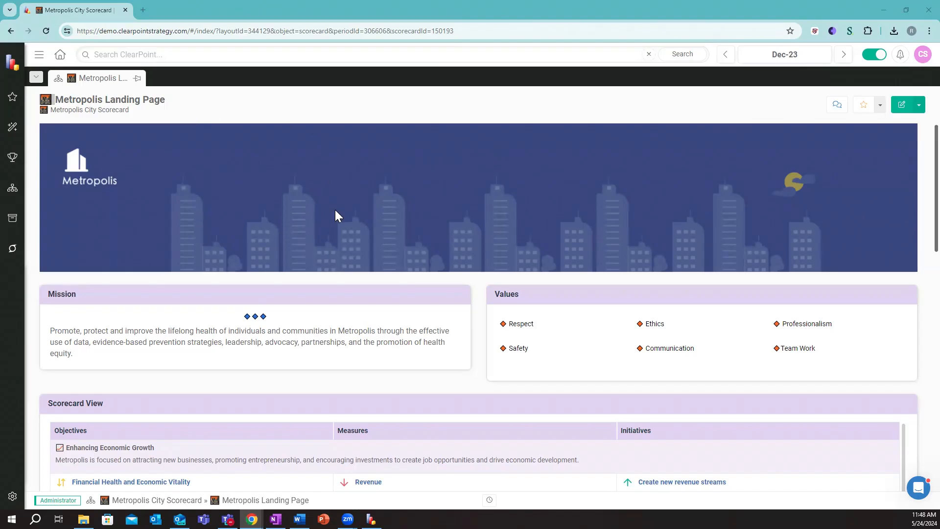
{"action": "mouse_move", "coordinate": [921, 326]}
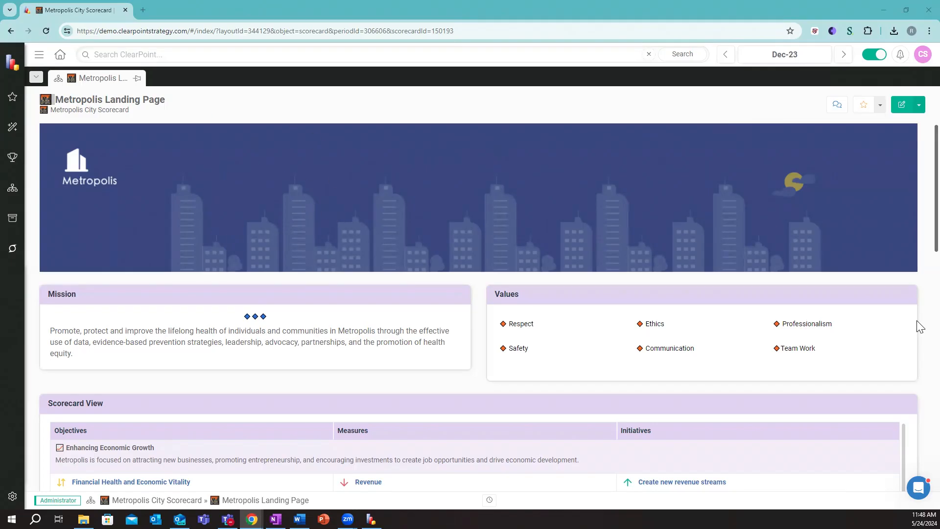
Scroll the landing page to the Scorecard View table of Metropolis objectives, measures and initiatives
{"action": "scroll", "scroll_direction": "down", "scroll_amount": 3}
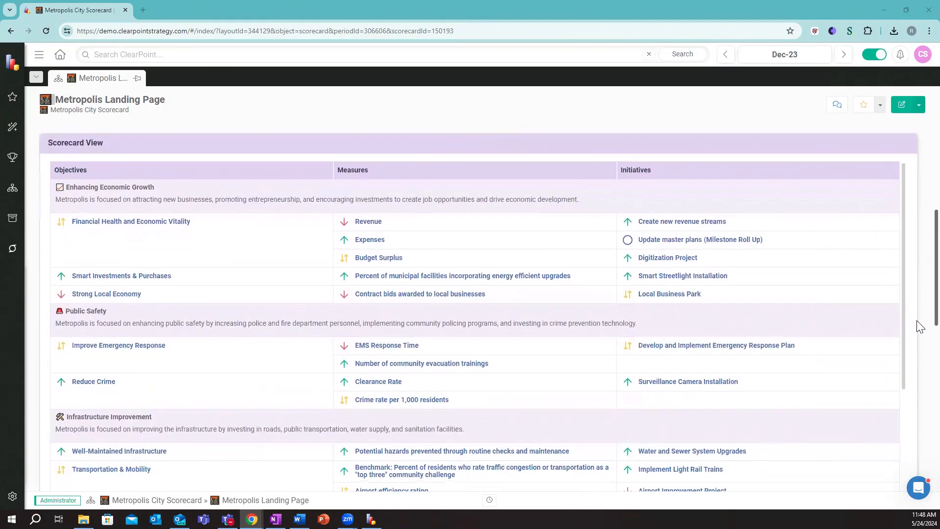
{"action": "scroll", "scroll_direction": "up", "scroll_amount": 3}
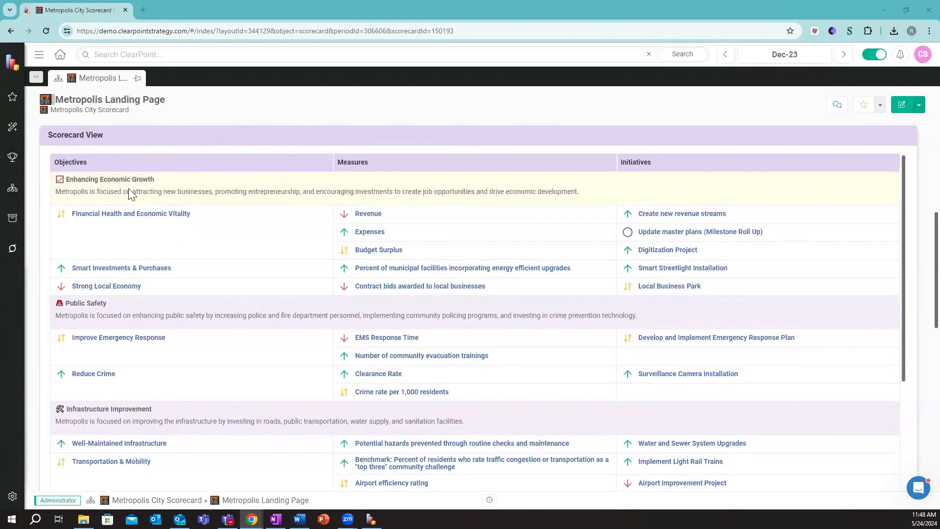
{"action": "mouse_move", "coordinate": [124, 329]}
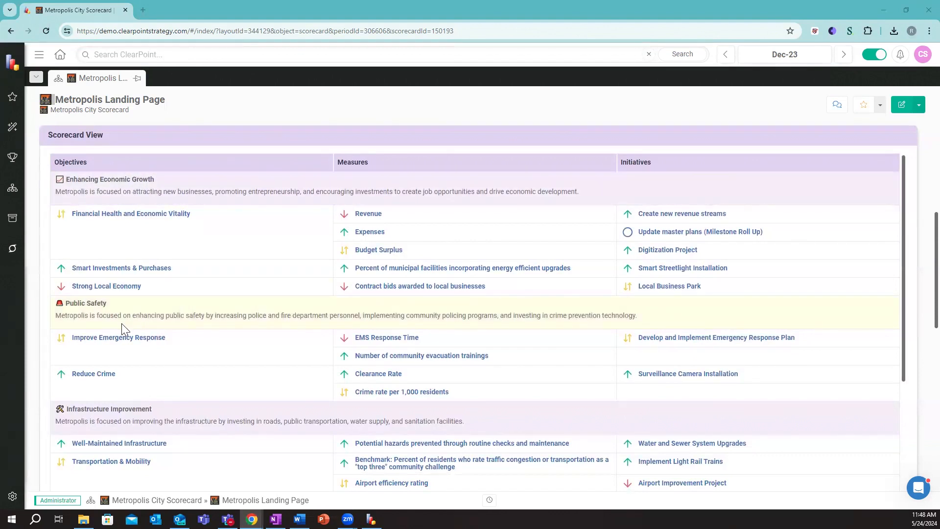
{"action": "mouse_move", "coordinate": [154, 198]}
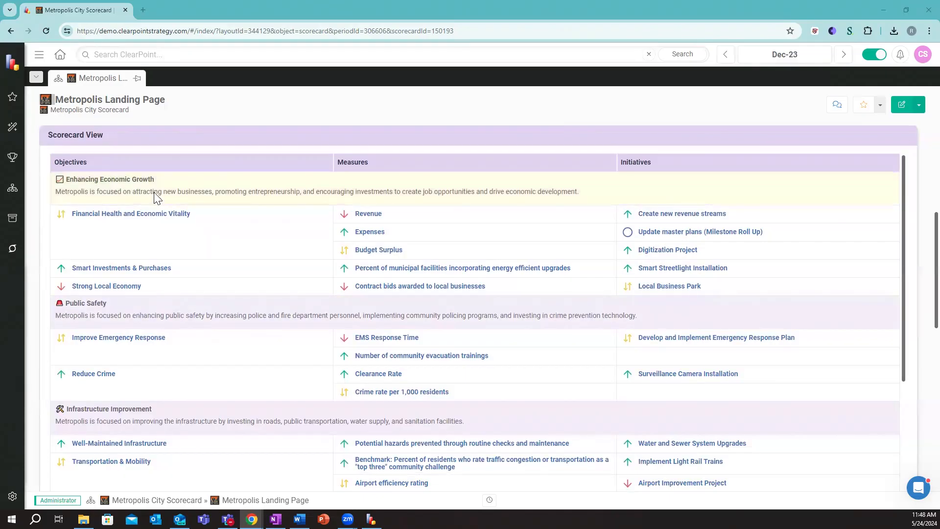
{"action": "mouse_move", "coordinate": [195, 242]}
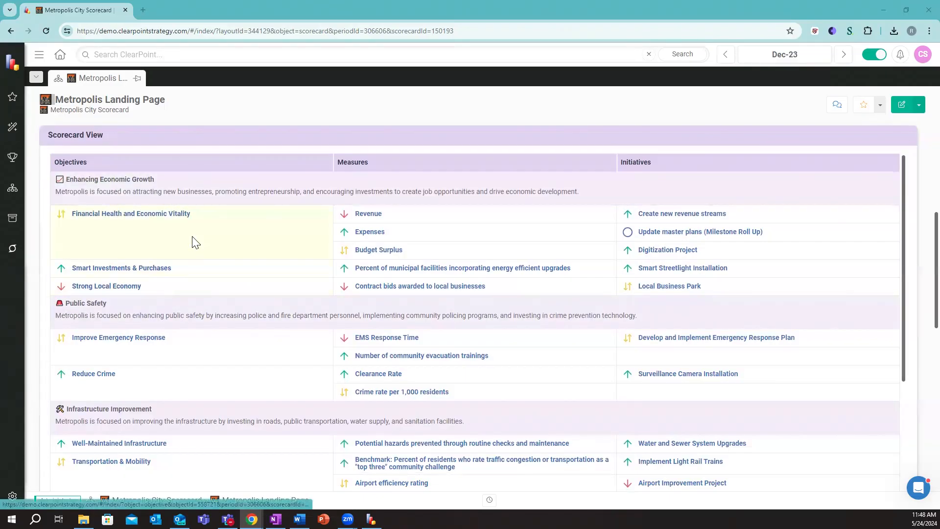
{"action": "mouse_move", "coordinate": [368, 214]}
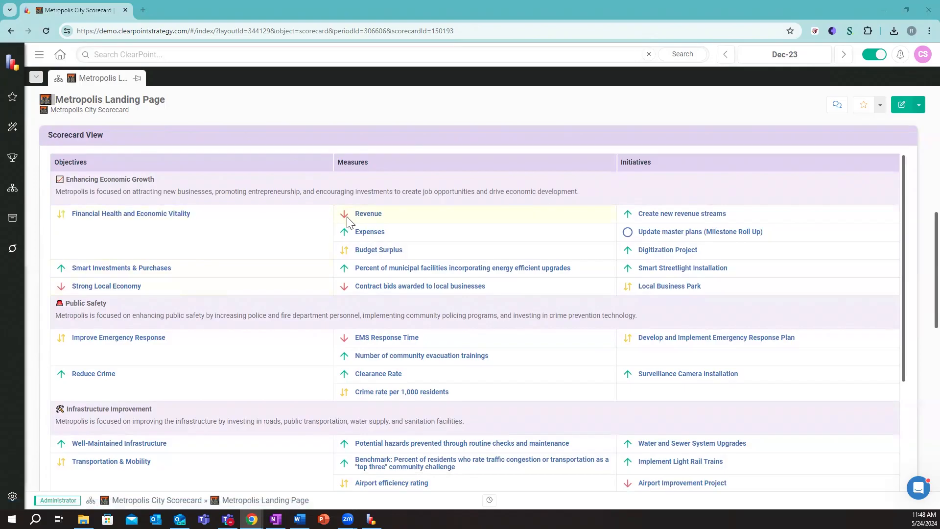
{"action": "mouse_move", "coordinate": [349, 212]}
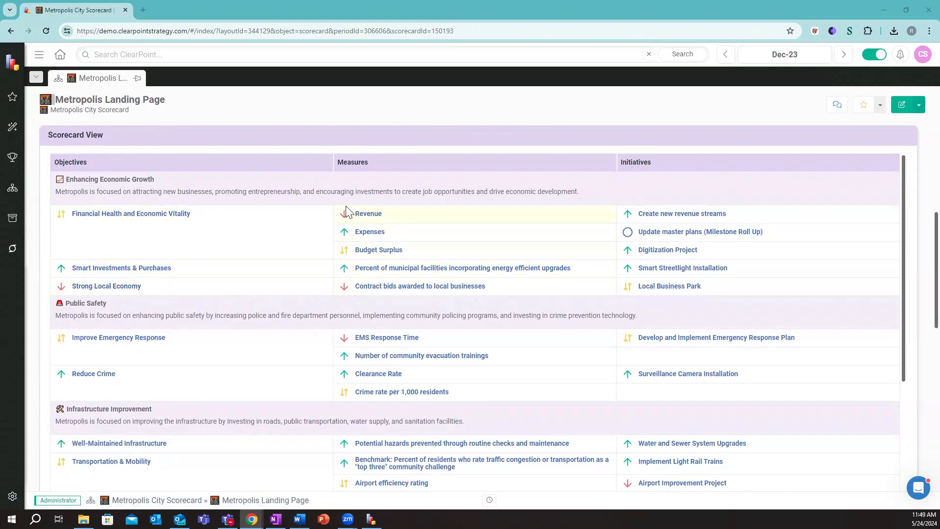
{"action": "mouse_move", "coordinate": [628, 297]}
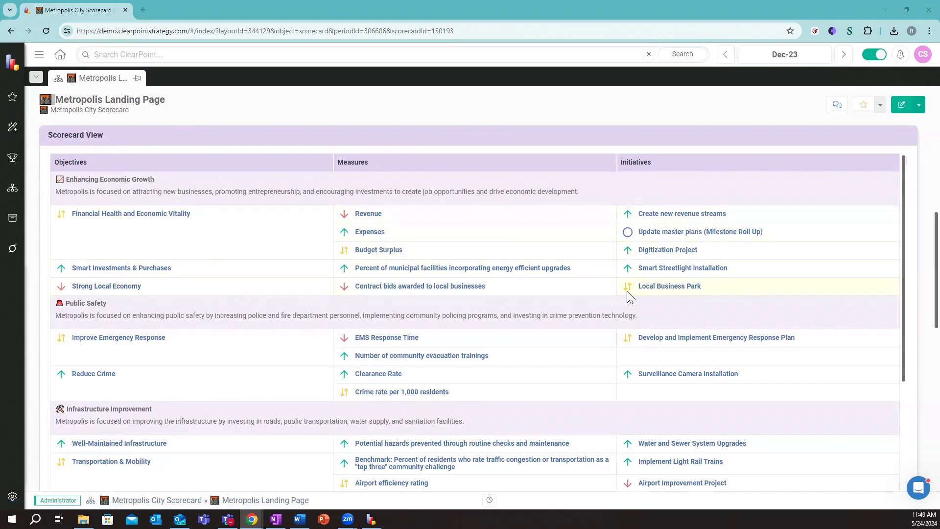
{"action": "mouse_move", "coordinate": [632, 289]}
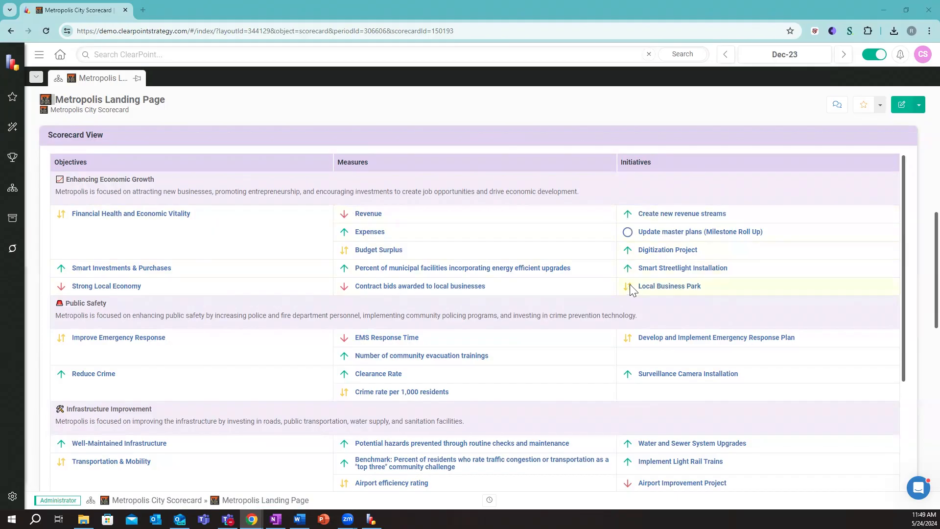
{"action": "mouse_move", "coordinate": [375, 177]}
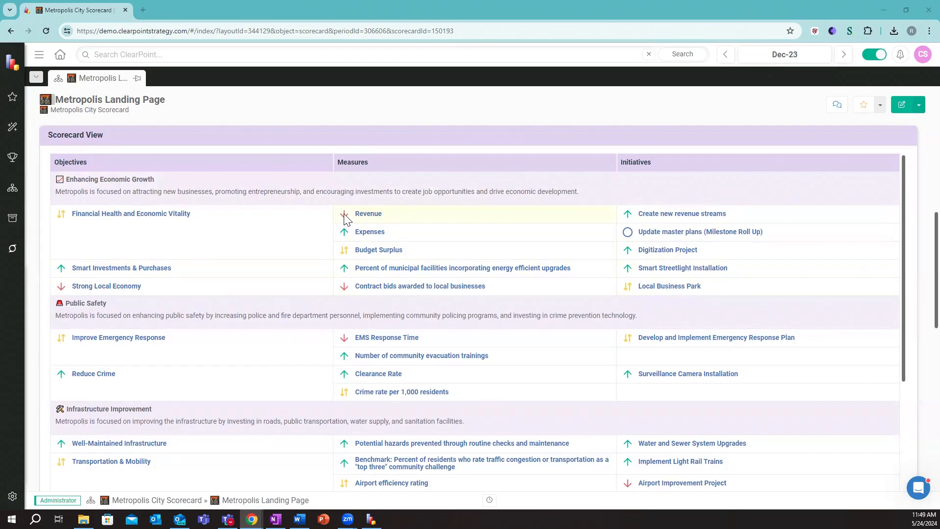
{"action": "mouse_move", "coordinate": [347, 235]}
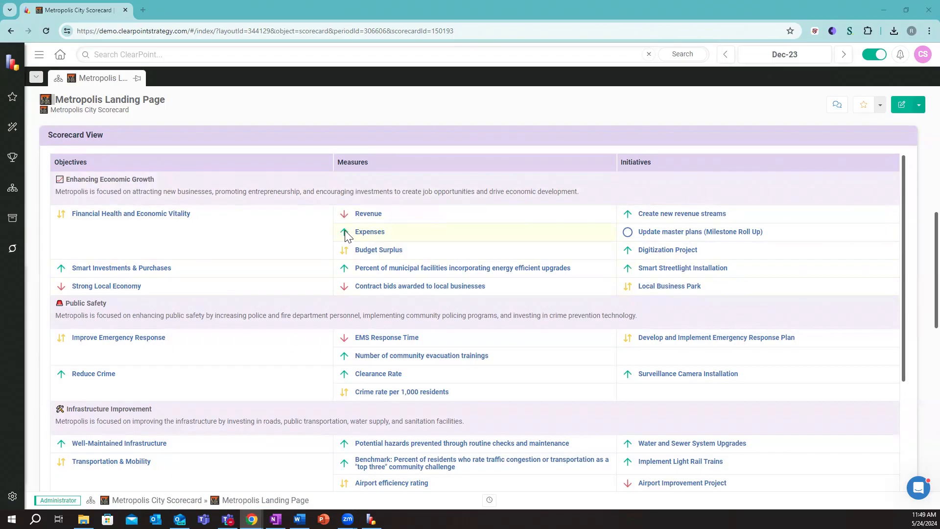
{"action": "mouse_move", "coordinate": [920, 236]}
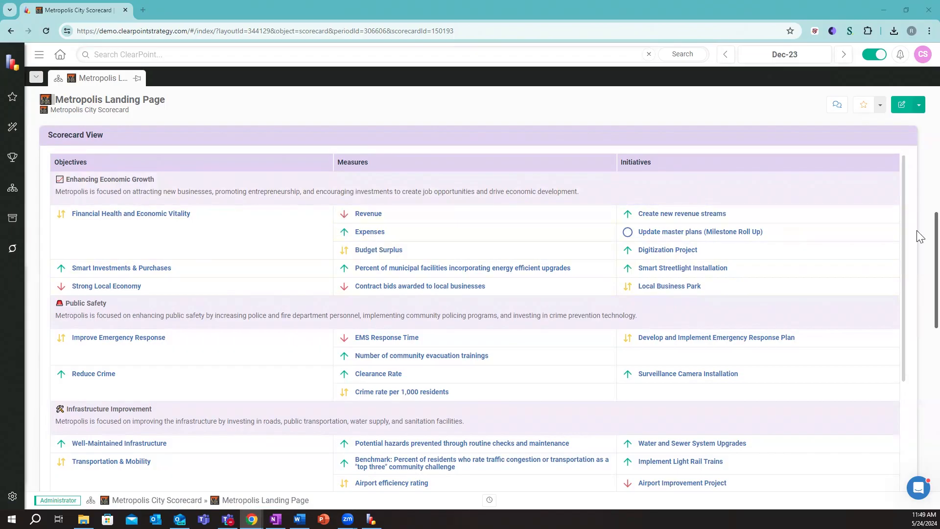
Scroll down to the Portfolio section showing staff dashboards, work plans and status donut charts
{"action": "scroll", "scroll_direction": "down", "scroll_amount": 3}
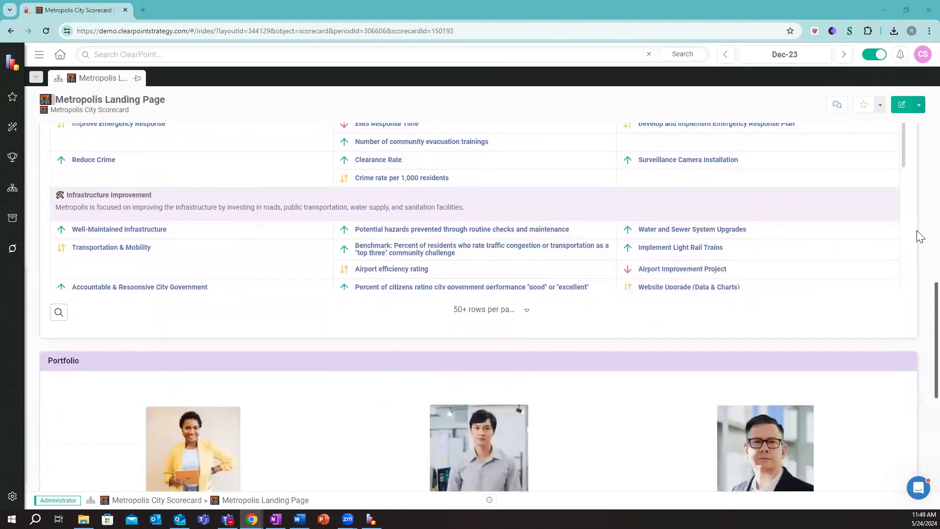
{"action": "scroll", "scroll_direction": "down", "scroll_amount": 3}
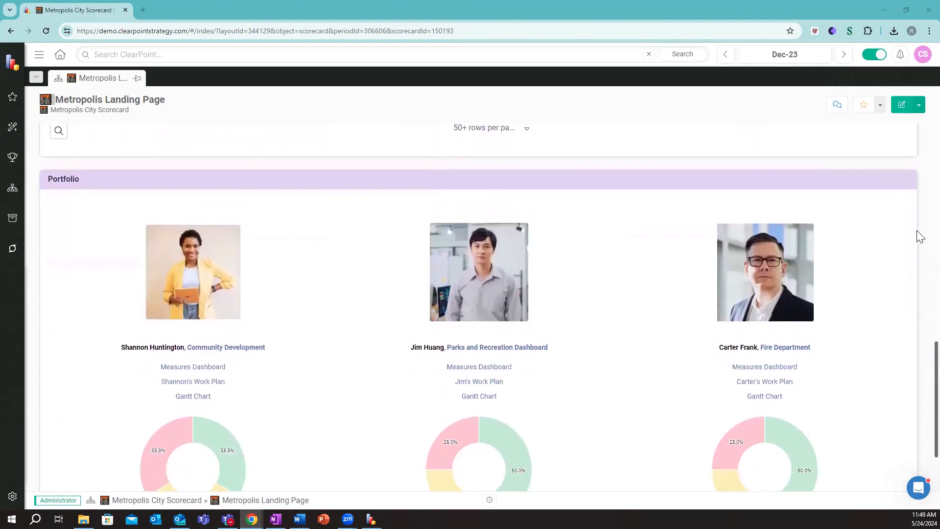
{"action": "scroll", "scroll_direction": "down", "scroll_amount": 3}
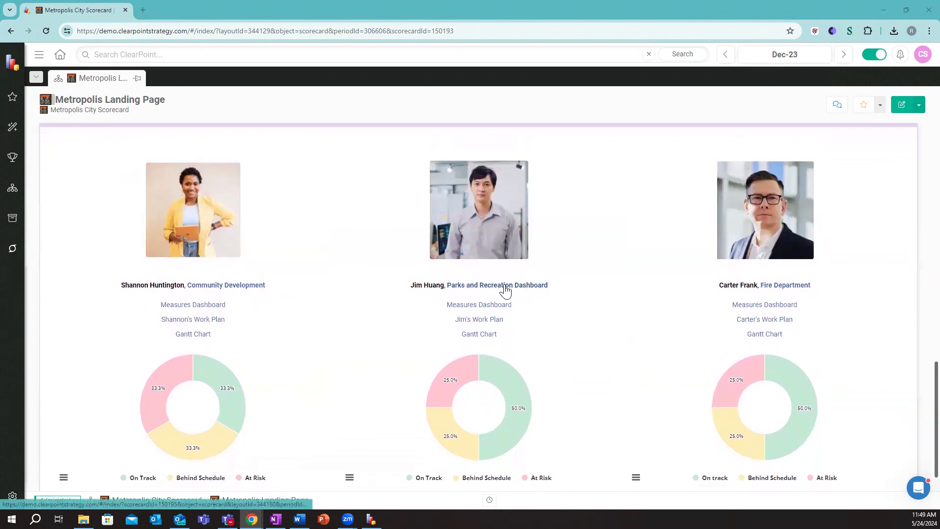
Open the Parks and Recreation Dashboard and review its Mission, Measure Performance and Initiative Performance tables
{"action": "left_click", "coordinate": [497, 285]}
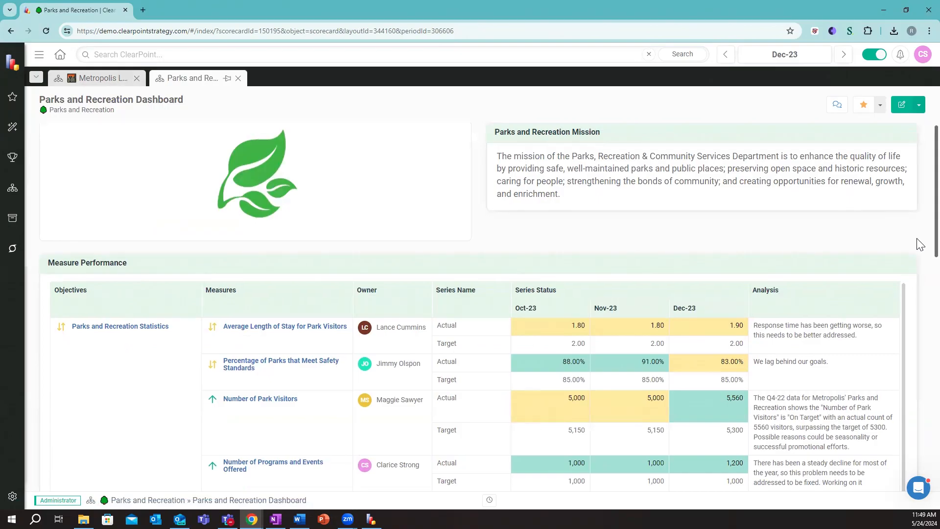
{"action": "scroll", "scroll_direction": "down", "scroll_amount": 3}
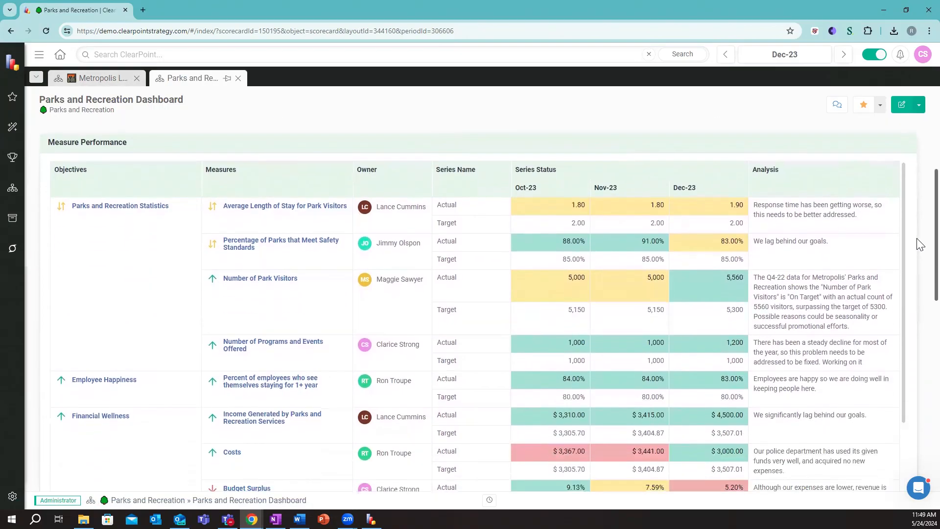
{"action": "scroll", "scroll_direction": "down", "scroll_amount": 3}
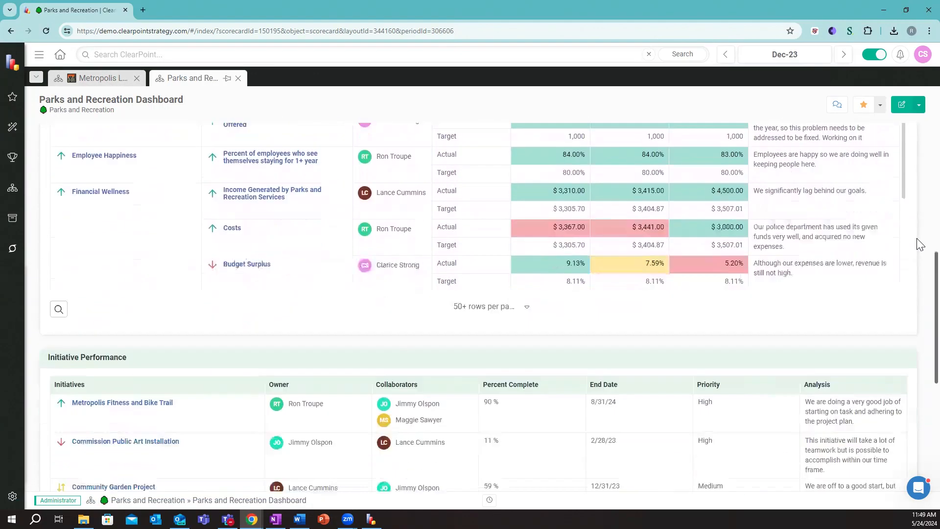
{"action": "scroll", "scroll_direction": "down", "scroll_amount": 3}
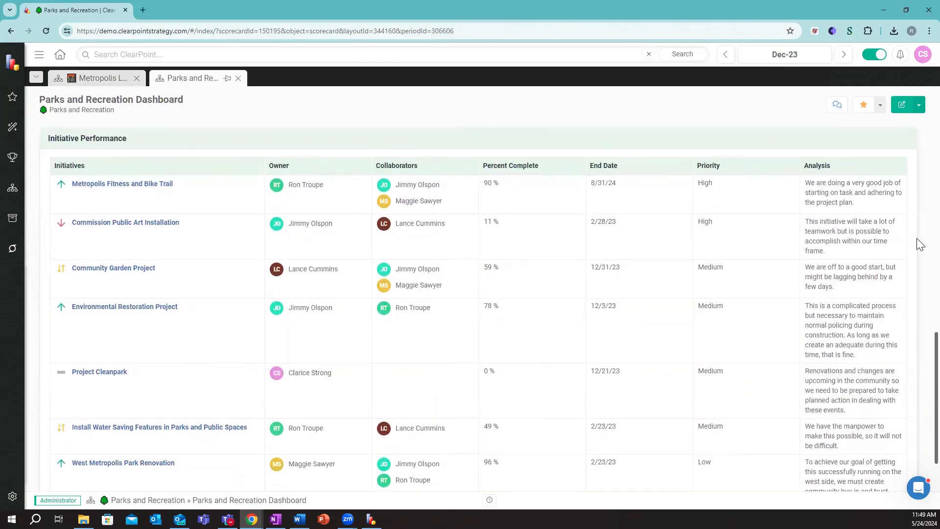
{"action": "scroll", "scroll_direction": "up", "scroll_amount": 3}
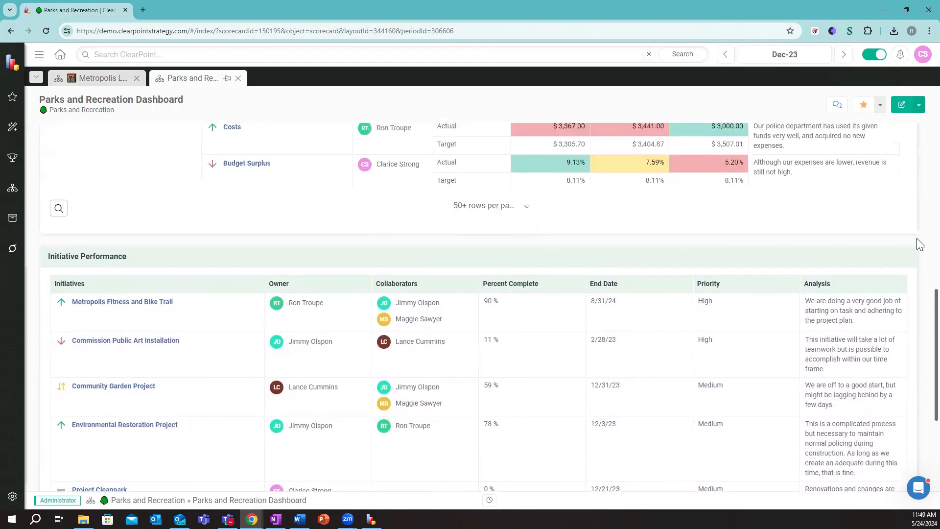
{"action": "scroll", "scroll_direction": "up", "scroll_amount": 3}
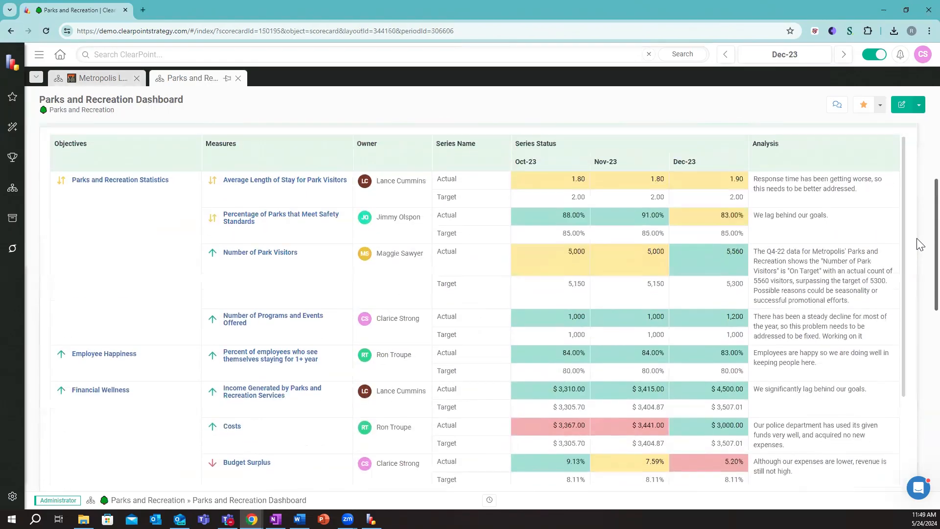
{"action": "scroll", "scroll_direction": "up", "scroll_amount": 3}
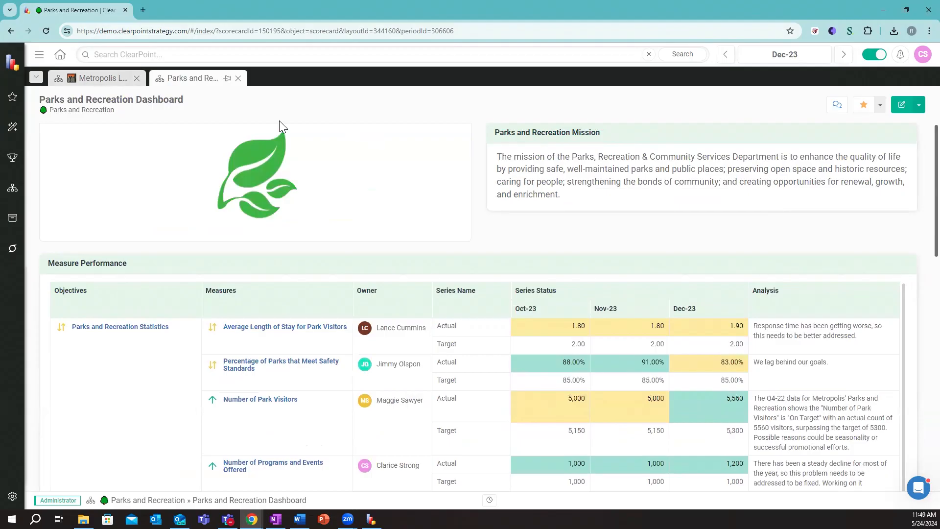
{"action": "mouse_move", "coordinate": [96, 78]}
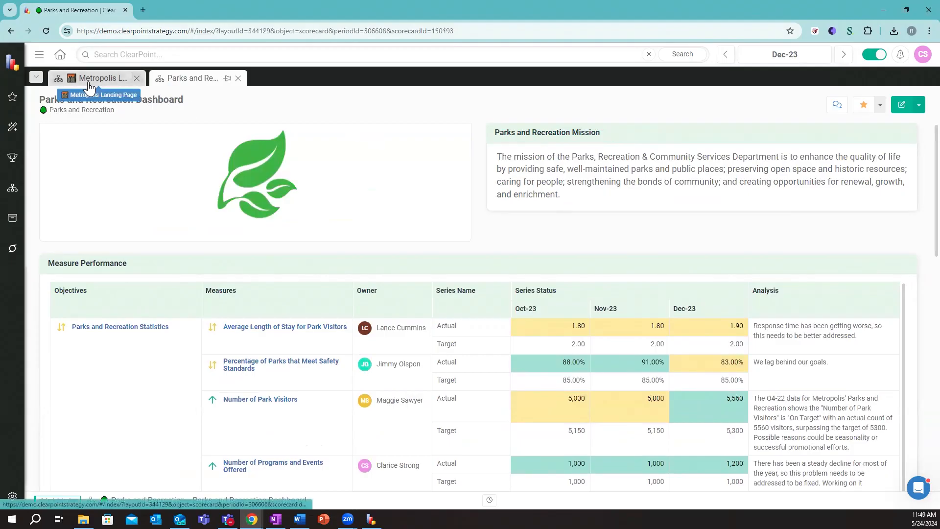
Return to the Metropolis Landing Page and show the Elements & Reports panel
{"action": "left_click", "coordinate": [96, 78]}
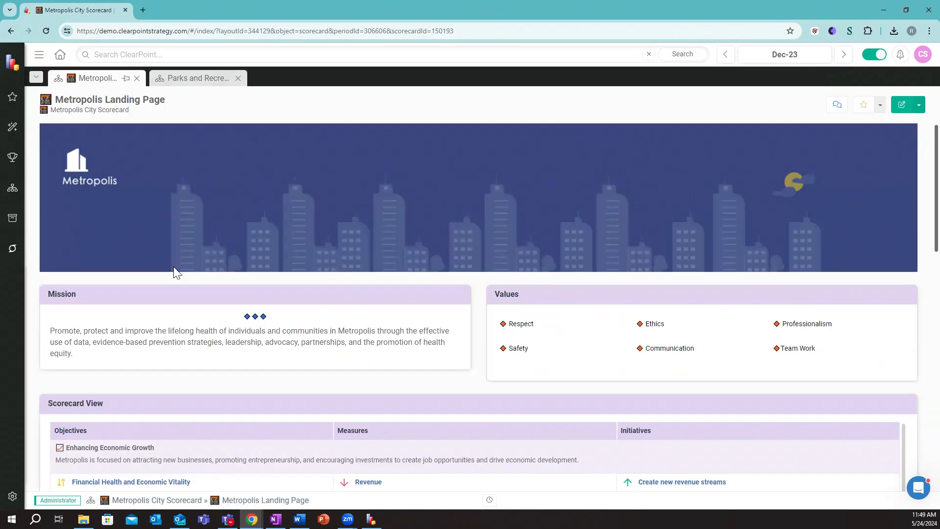
{"action": "mouse_move", "coordinate": [11, 187]}
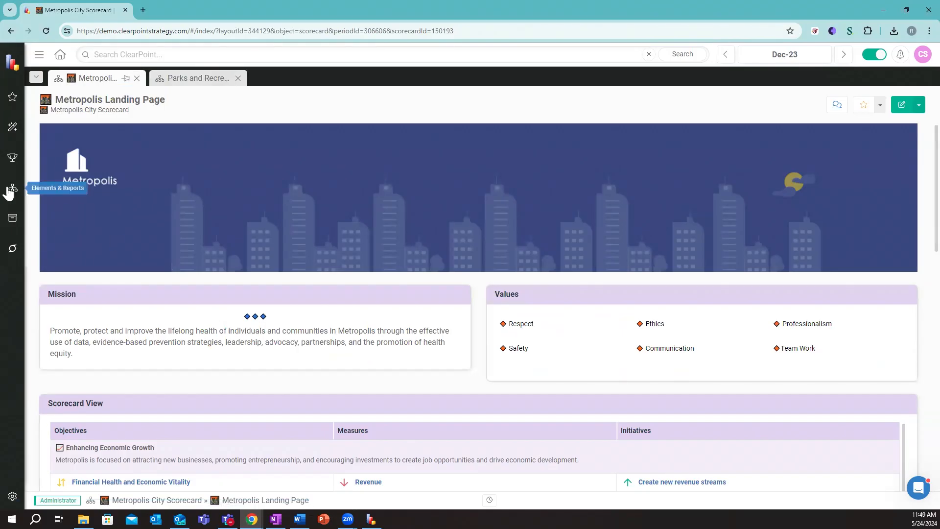
{"action": "left_click", "coordinate": [11, 188]}
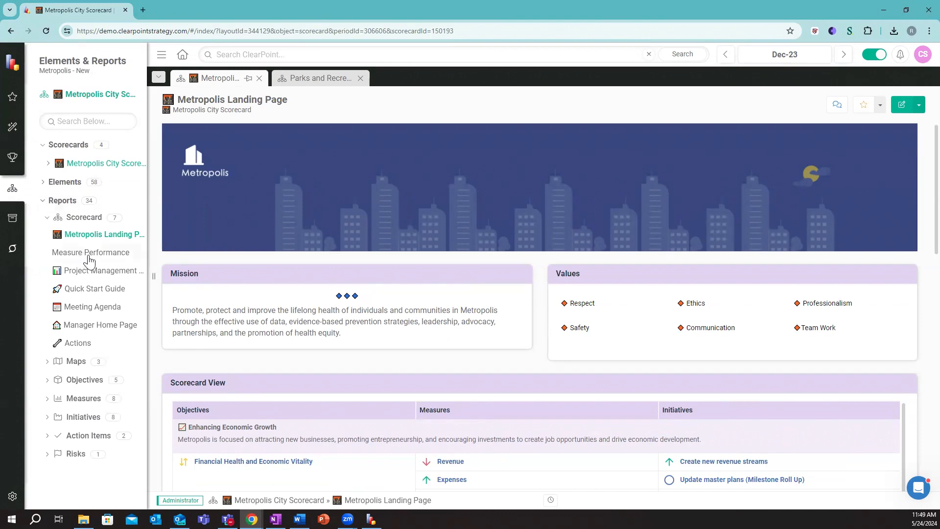
Open the Measure Performance report and scroll through its measure charts down to the Matrix section
{"action": "left_click", "coordinate": [90, 252]}
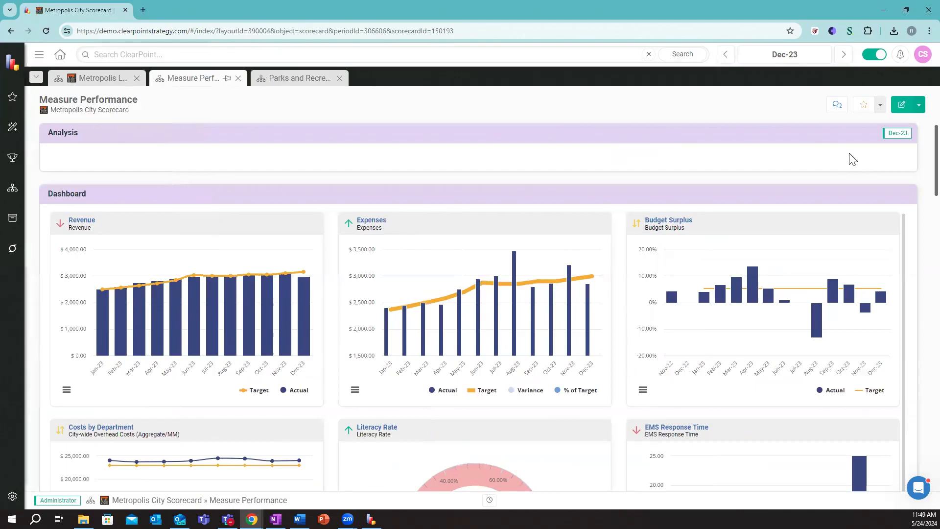
{"action": "scroll", "scroll_direction": "down", "scroll_amount": 3}
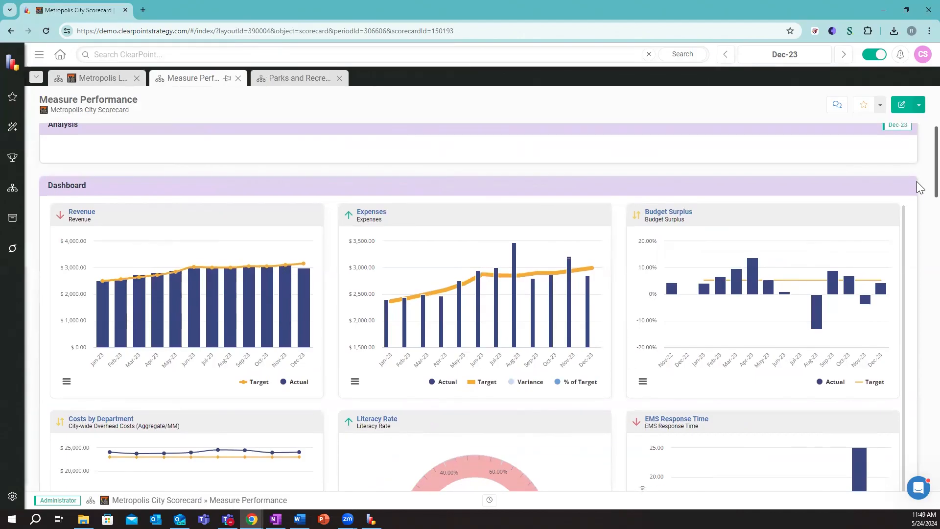
{"action": "scroll", "scroll_direction": "down", "scroll_amount": 3}
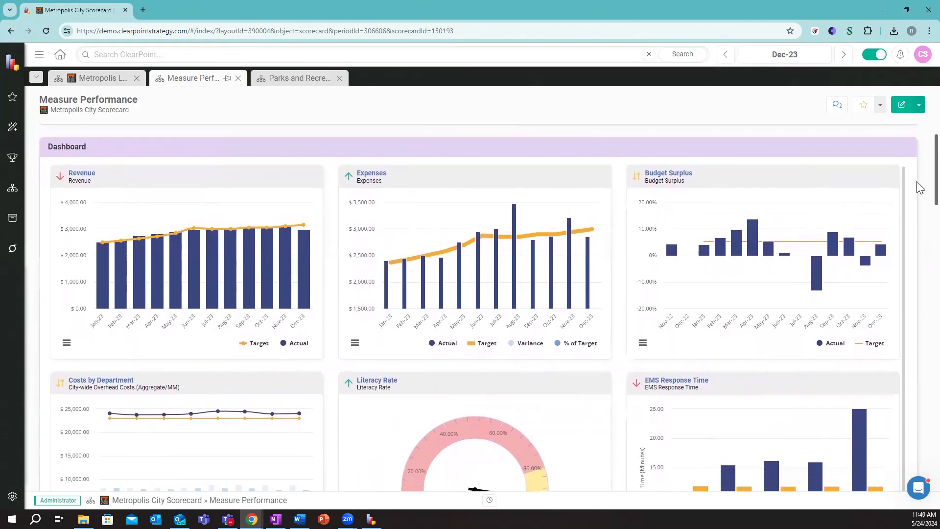
{"action": "scroll", "scroll_direction": "up", "scroll_amount": 3}
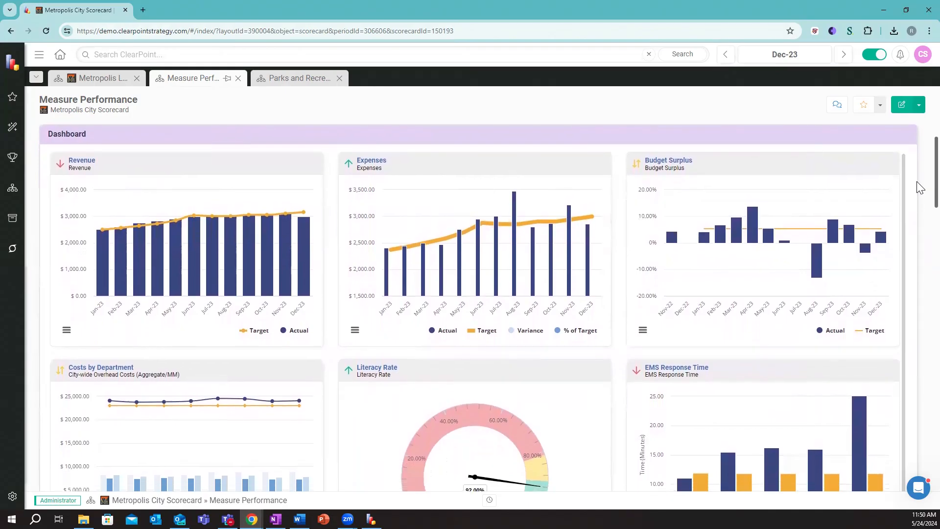
{"action": "scroll", "scroll_direction": "down", "scroll_amount": 3}
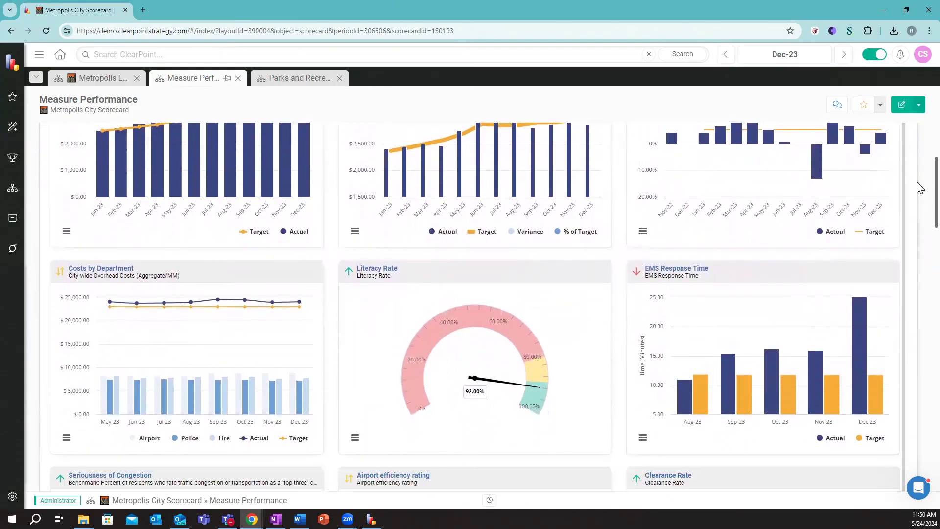
{"action": "scroll", "scroll_direction": "down", "scroll_amount": 3}
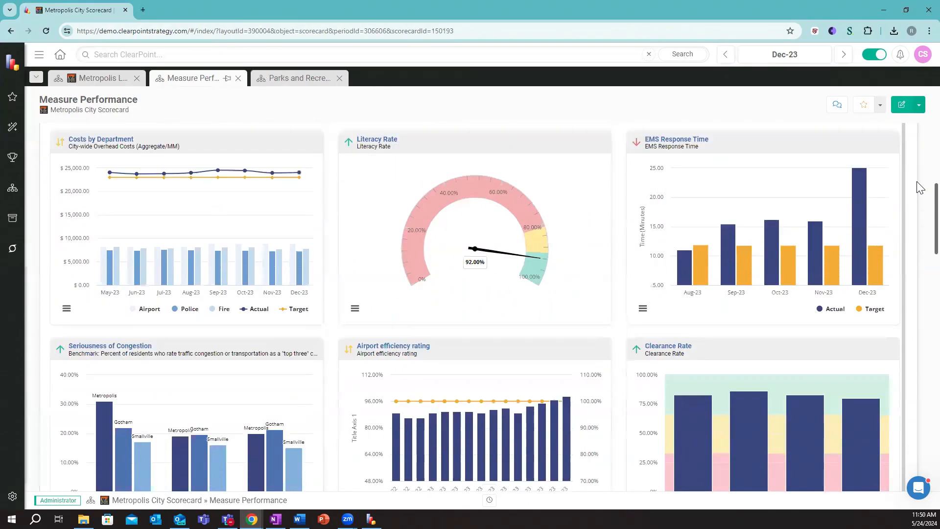
{"action": "scroll", "scroll_direction": "down", "scroll_amount": 3}
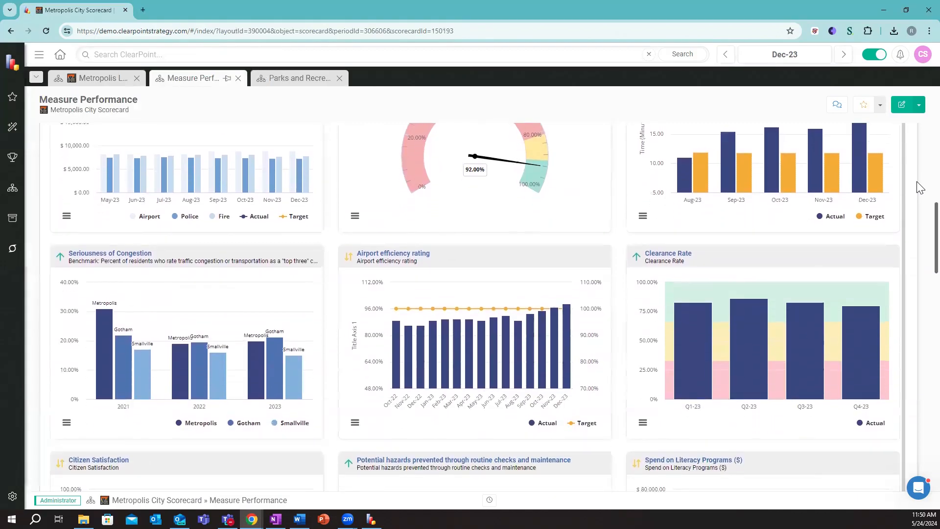
{"action": "scroll", "scroll_direction": "down", "scroll_amount": 3}
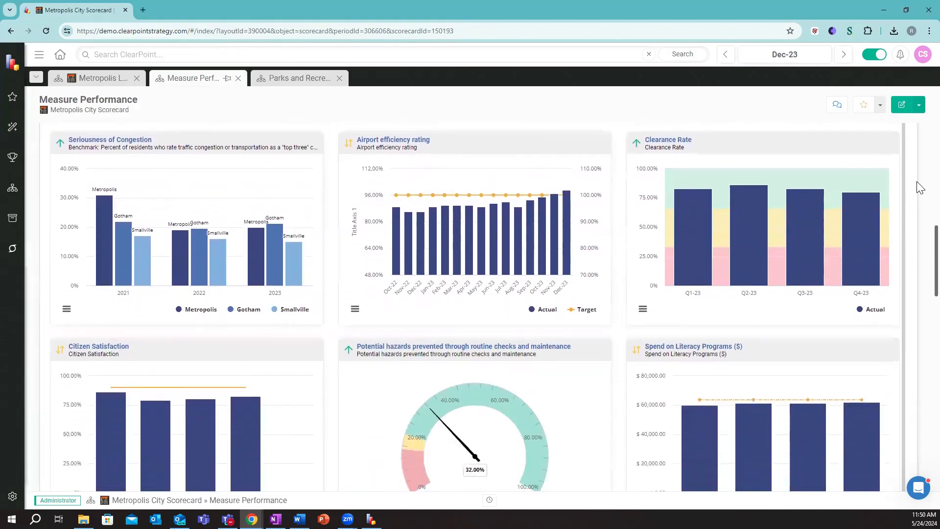
{"action": "scroll", "scroll_direction": "down", "scroll_amount": 3}
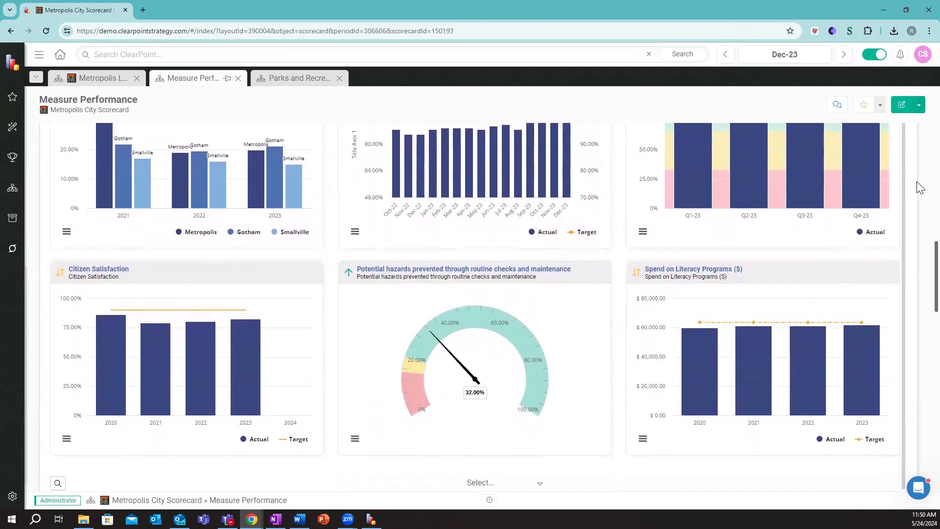
{"action": "scroll", "scroll_direction": "down", "scroll_amount": 3}
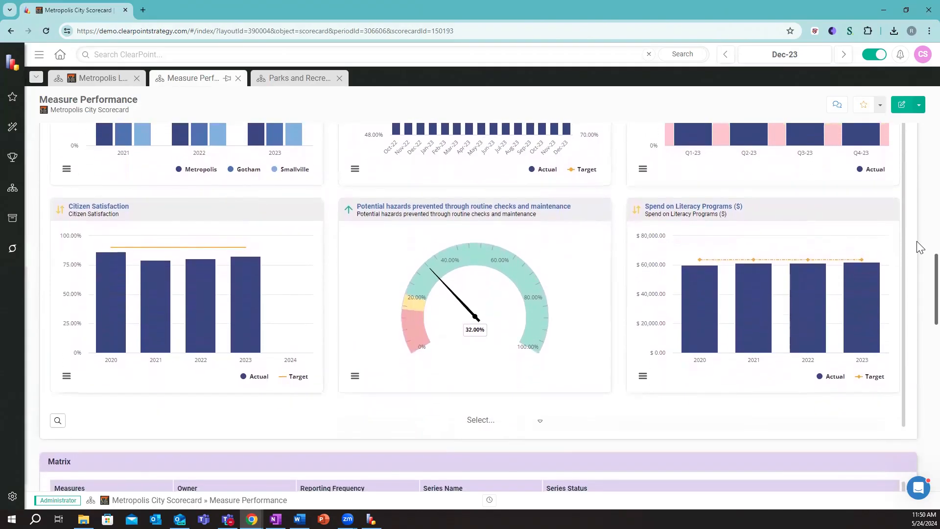
{"action": "scroll", "scroll_direction": "down", "scroll_amount": 3}
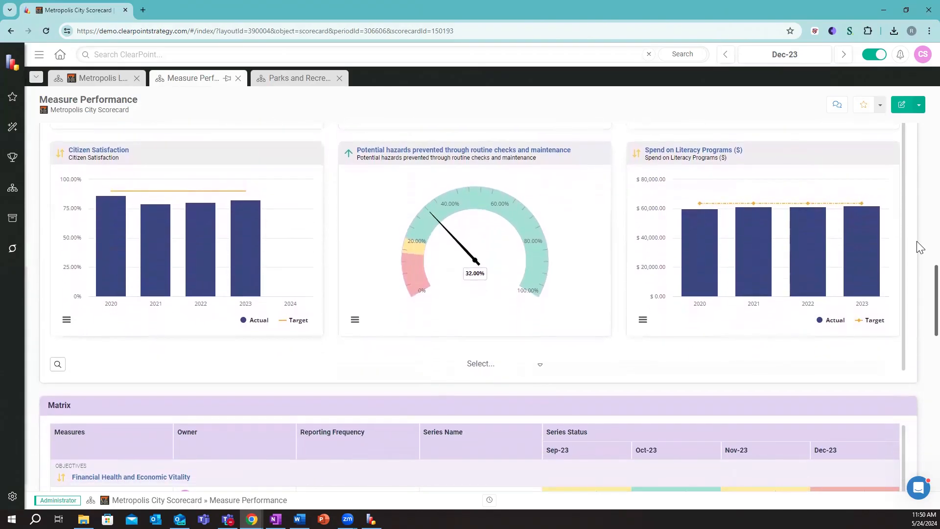
{"action": "scroll", "scroll_direction": "down", "scroll_amount": 3}
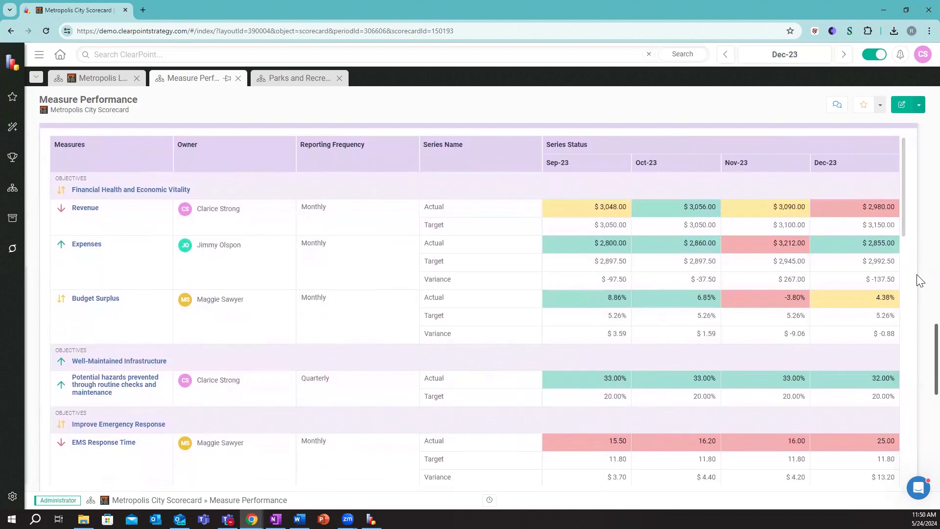
{"action": "scroll", "scroll_direction": "down", "scroll_amount": 3}
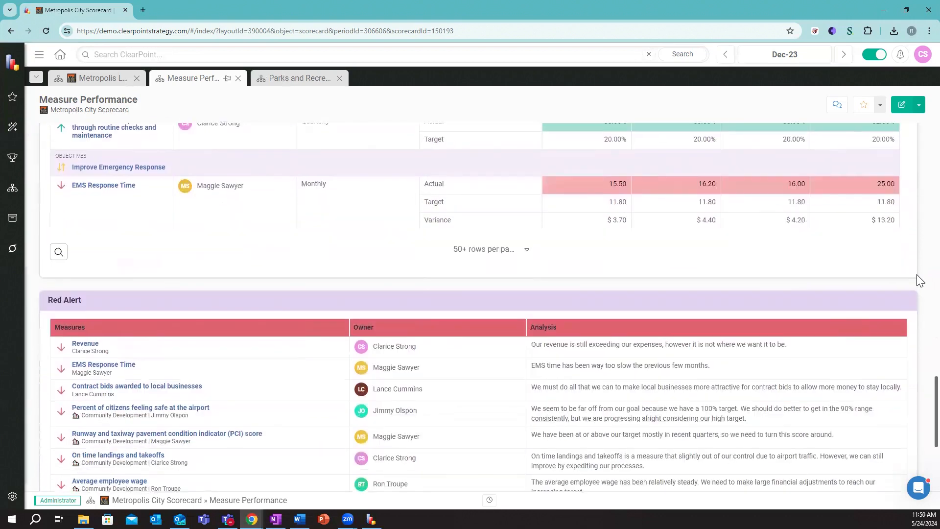
{"action": "scroll", "scroll_direction": "down", "scroll_amount": 3}
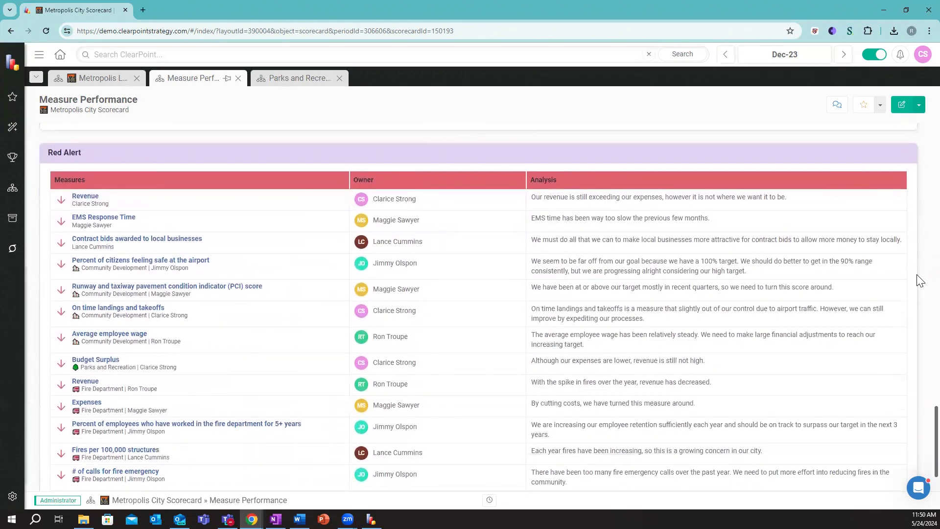
{"action": "scroll", "scroll_direction": "up", "scroll_amount": 3}
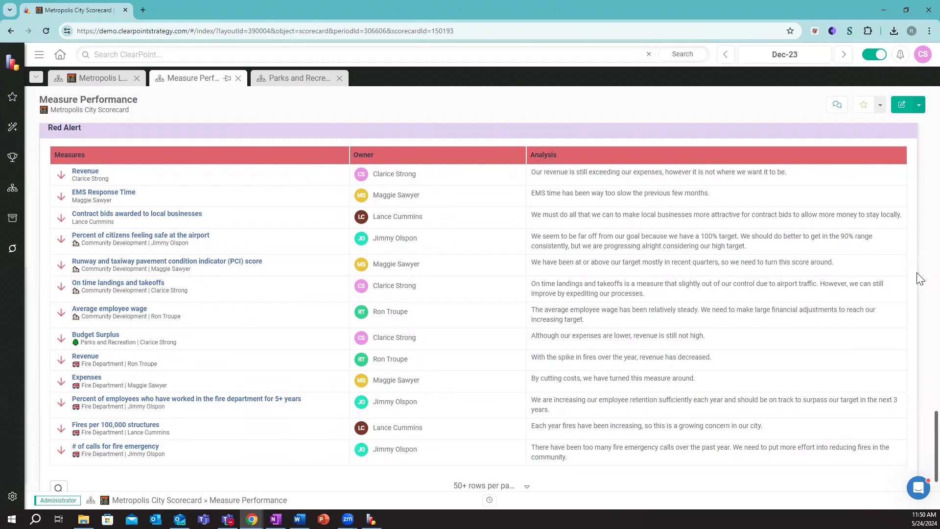
{"action": "scroll", "scroll_direction": "up", "scroll_amount": 3}
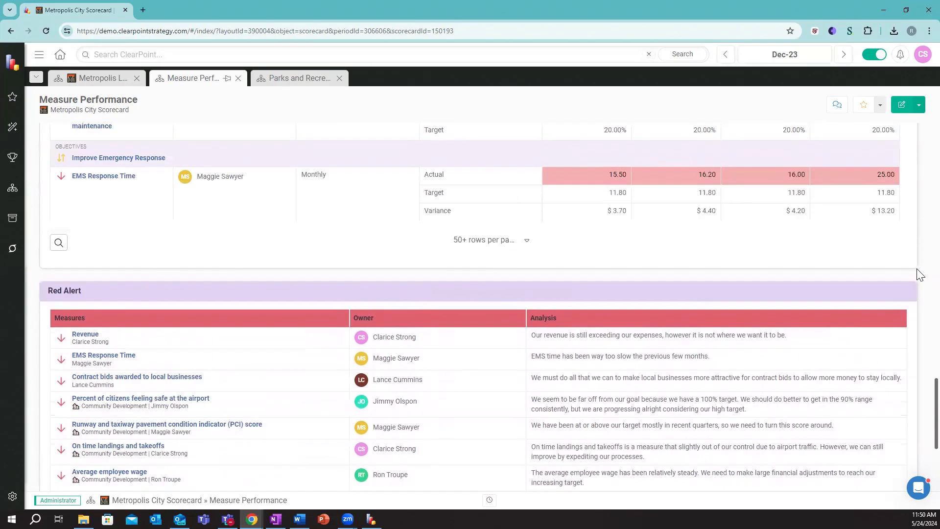
{"action": "scroll", "scroll_direction": "up", "scroll_amount": 3}
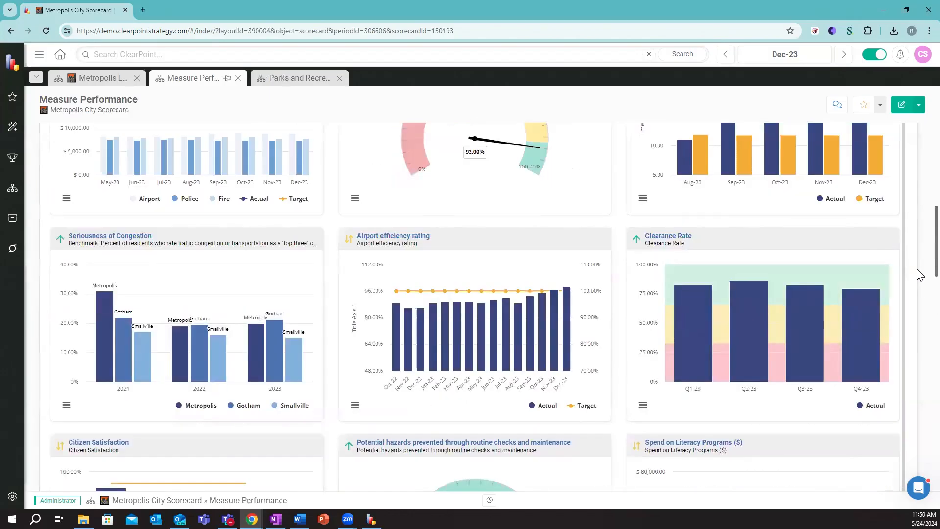
Use the AI Assistant's Summarize Data template to generate an executive summary for the Analysis field
{"action": "scroll", "scroll_direction": "up", "scroll_amount": 3}
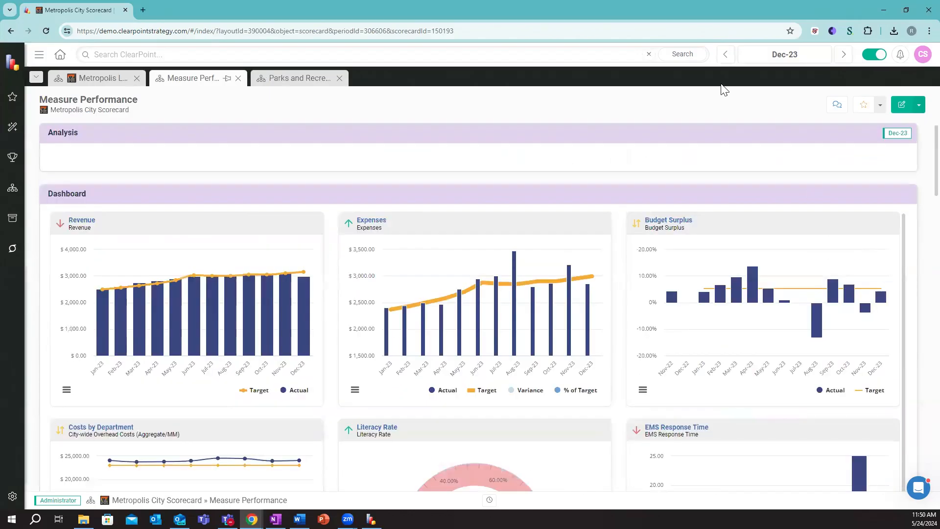
{"action": "mouse_move", "coordinate": [568, 141]}
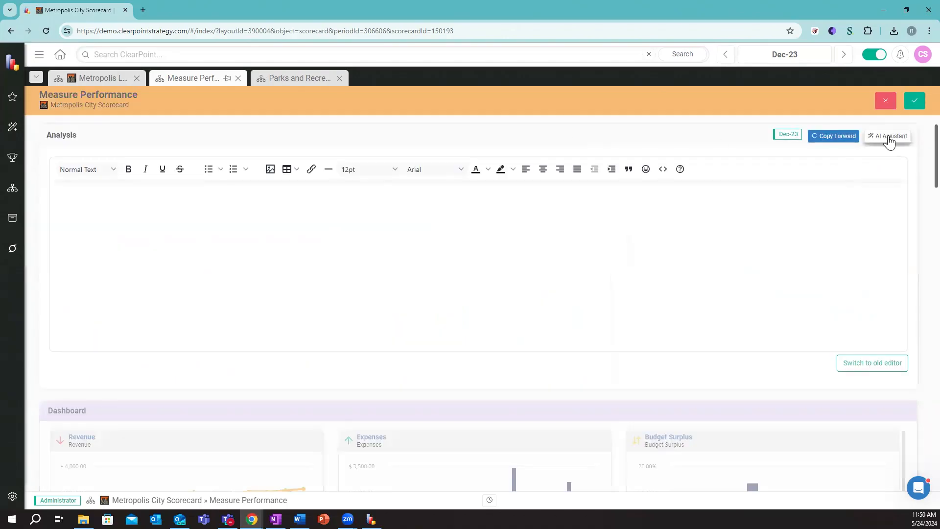
{"action": "left_click", "coordinate": [891, 135]}
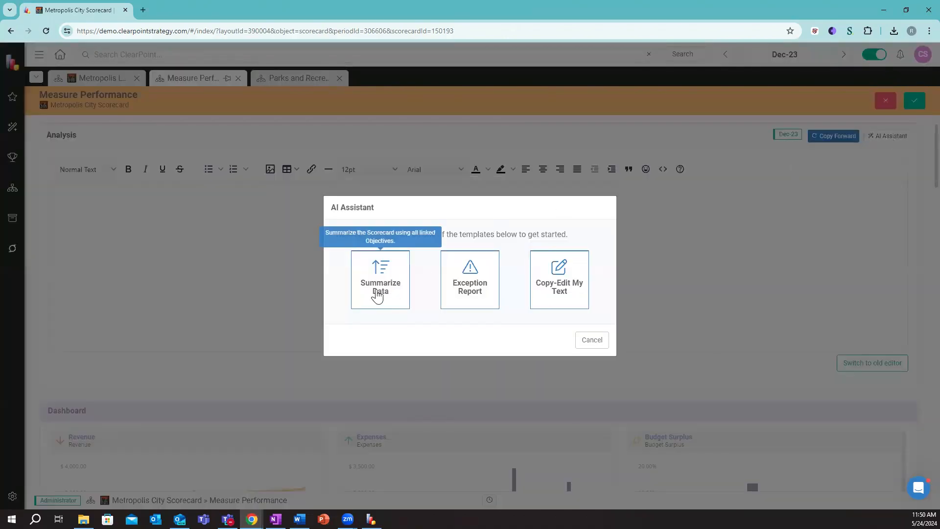
{"action": "left_click", "coordinate": [380, 279]}
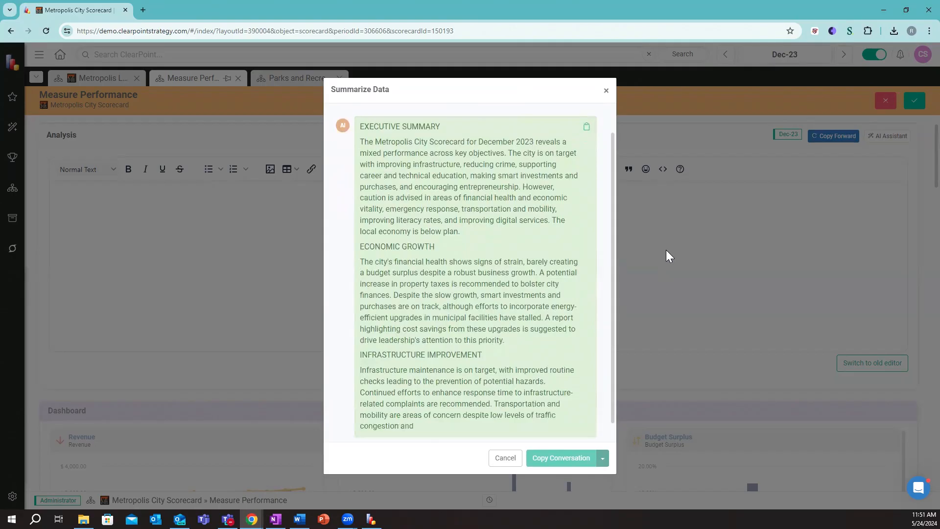
{"action": "scroll", "scroll_direction": "down", "scroll_amount": 3}
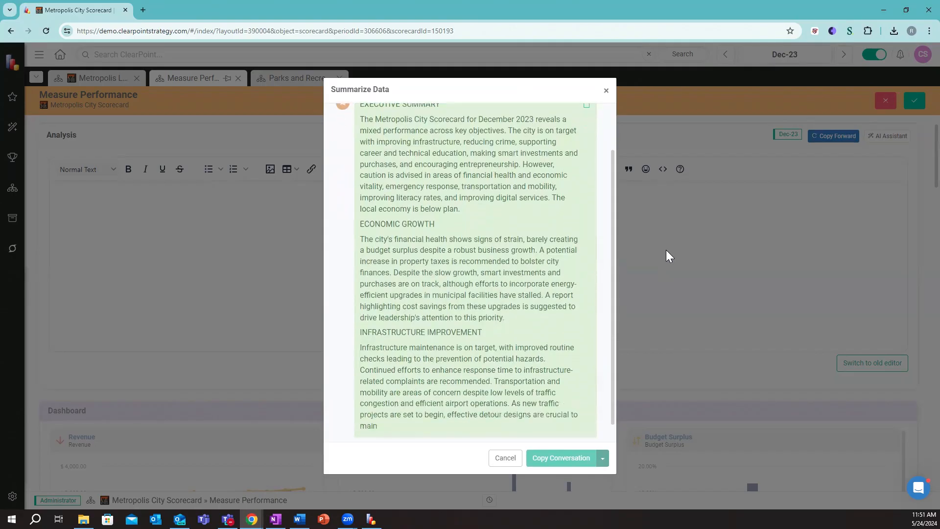
{"action": "scroll", "scroll_direction": "down", "scroll_amount": 3}
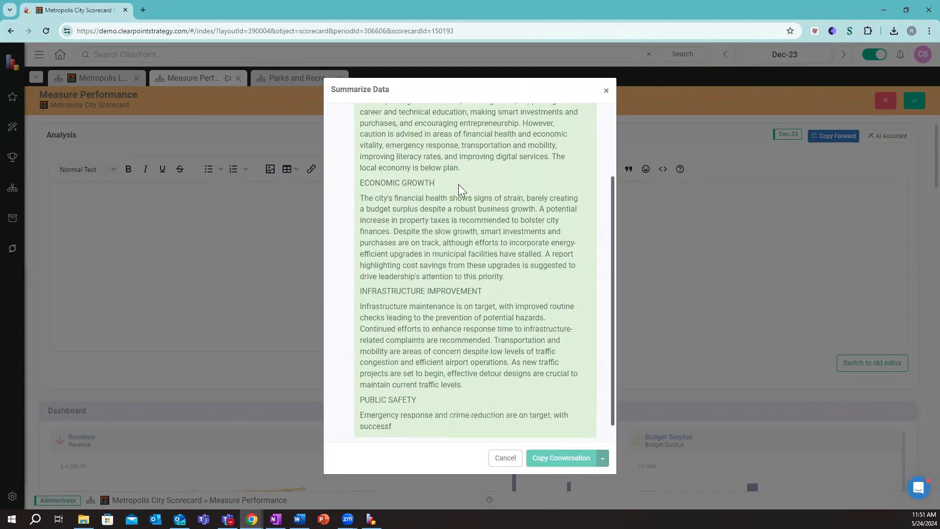
{"action": "scroll", "scroll_direction": "down", "scroll_amount": 3}
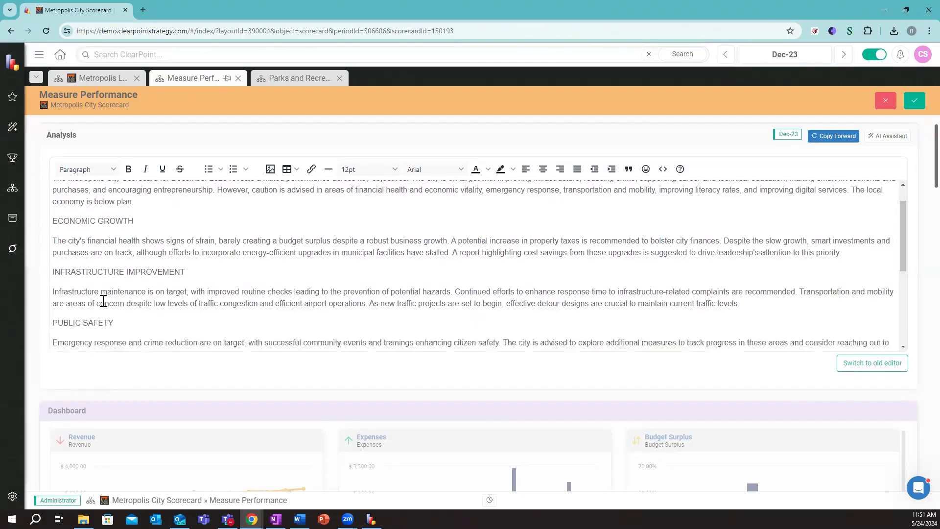
Save the summary, open the Project Management Dashboard report and collapse the Elements & Reports panel
{"action": "left_click", "coordinate": [913, 100]}
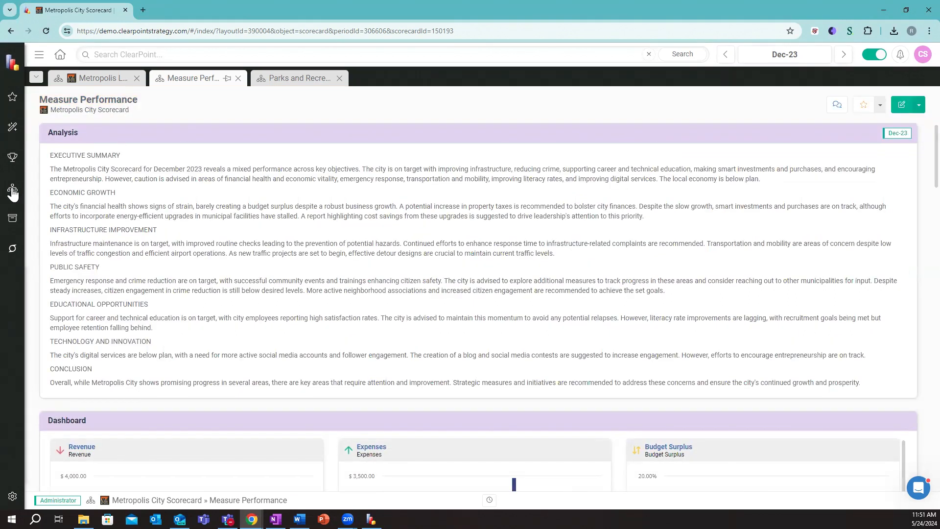
{"action": "mouse_move", "coordinate": [11, 191]}
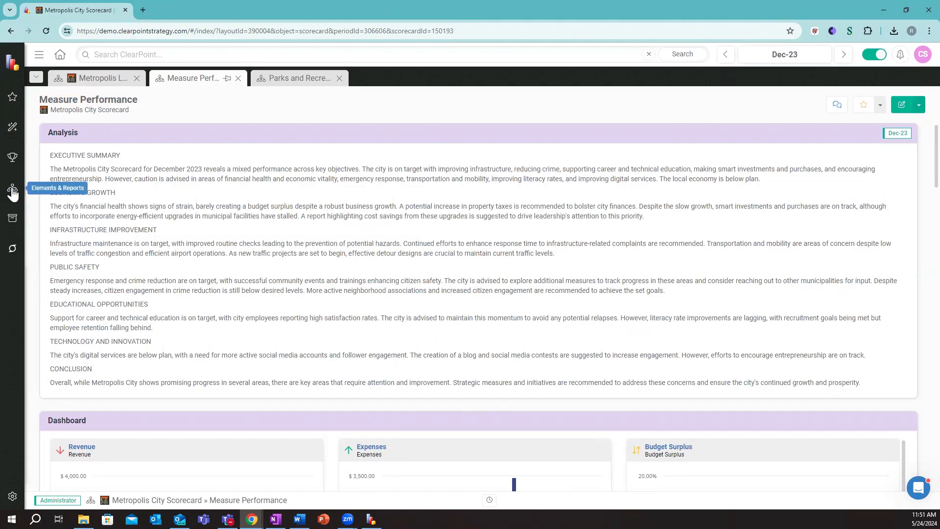
{"action": "left_click", "coordinate": [12, 190]}
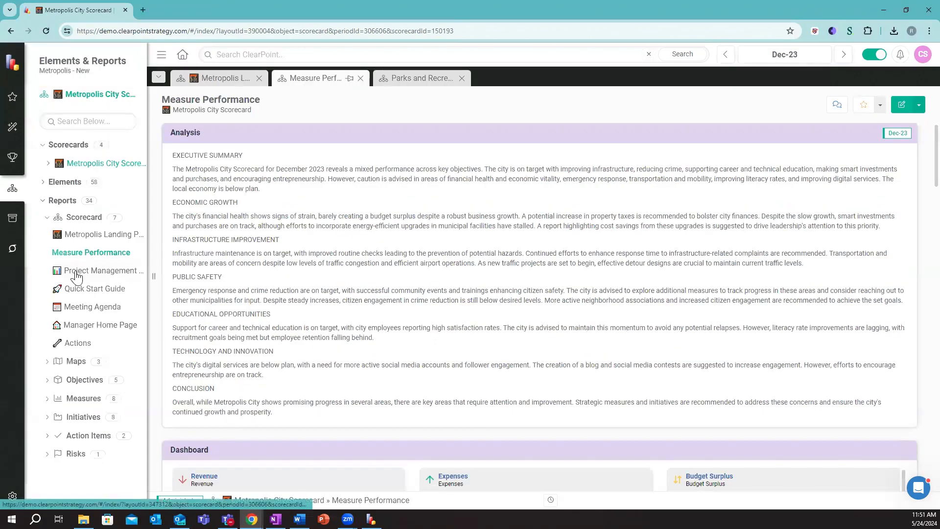
{"action": "left_click", "coordinate": [104, 270]}
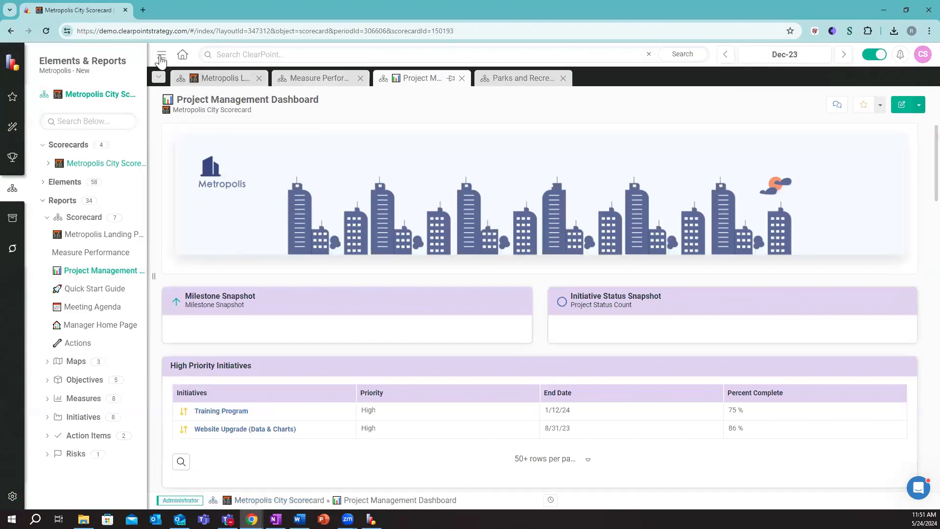
{"action": "left_click", "coordinate": [161, 54]}
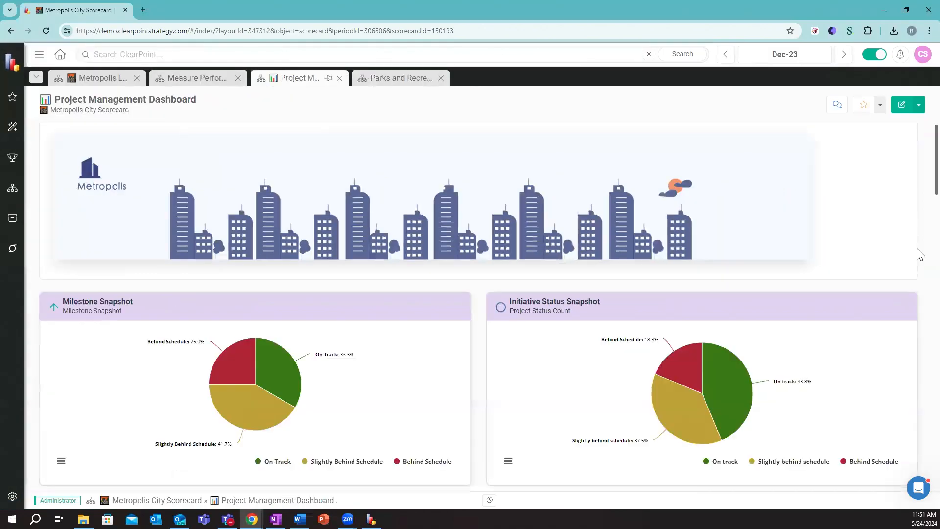
{"action": "scroll", "scroll_direction": "down", "scroll_amount": 3}
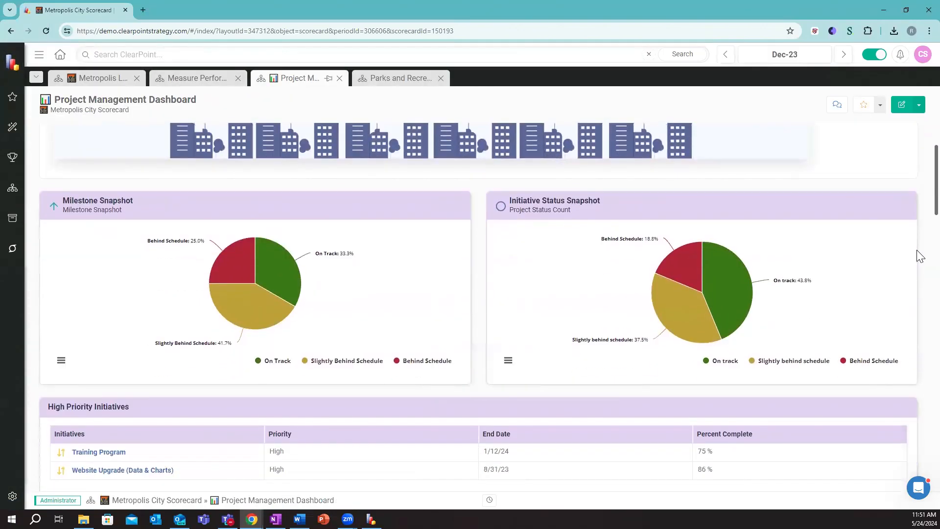
{"action": "scroll", "scroll_direction": "down", "scroll_amount": 3}
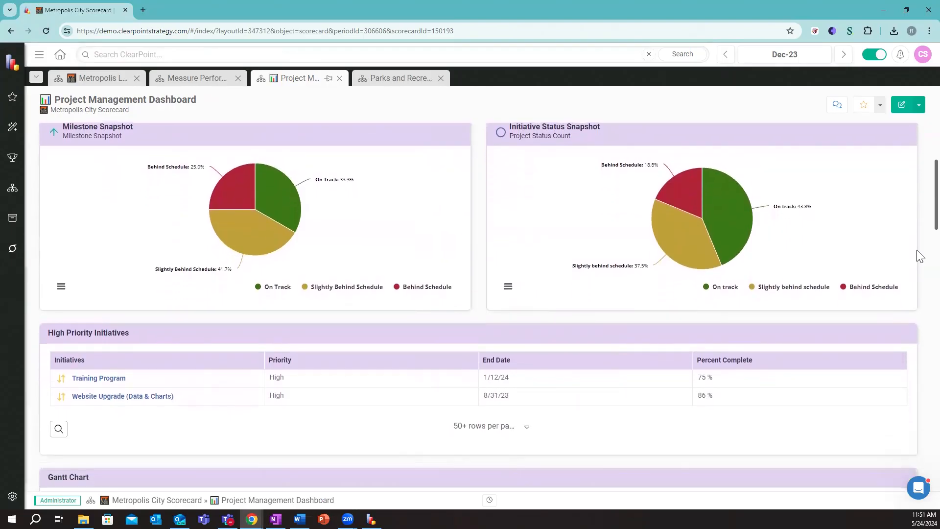
{"action": "scroll", "scroll_direction": "down", "scroll_amount": 3}
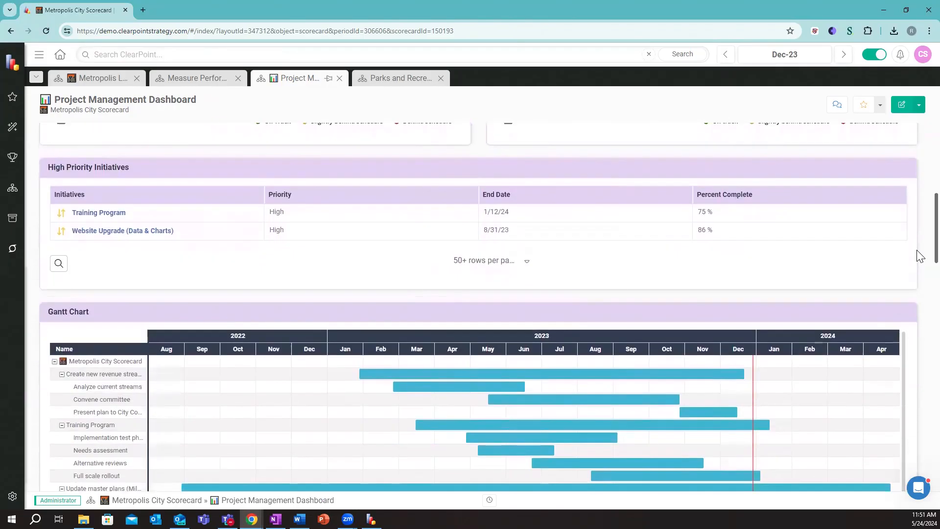
{"action": "scroll", "scroll_direction": "down", "scroll_amount": 3}
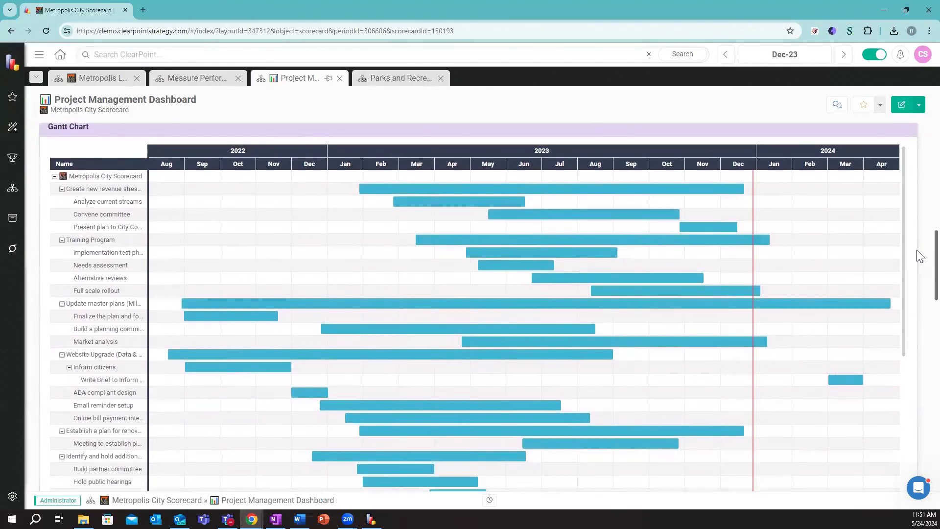
{"action": "scroll", "scroll_direction": "down", "scroll_amount": 3}
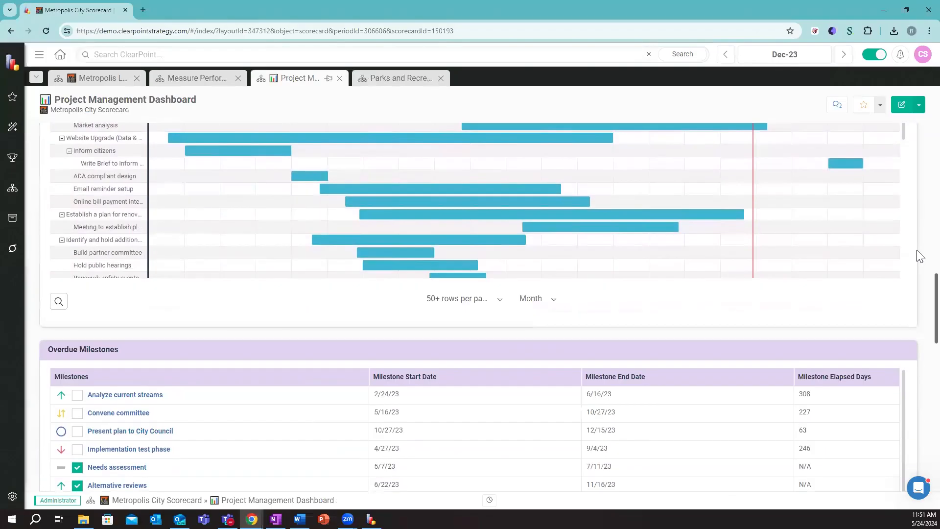
{"action": "scroll", "scroll_direction": "down", "scroll_amount": 3}
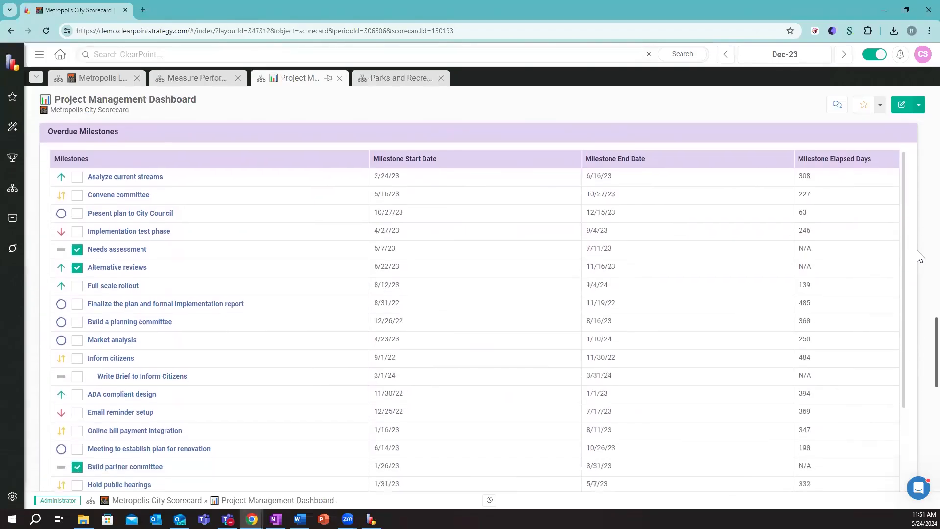
{"action": "scroll", "scroll_direction": "down", "scroll_amount": 3}
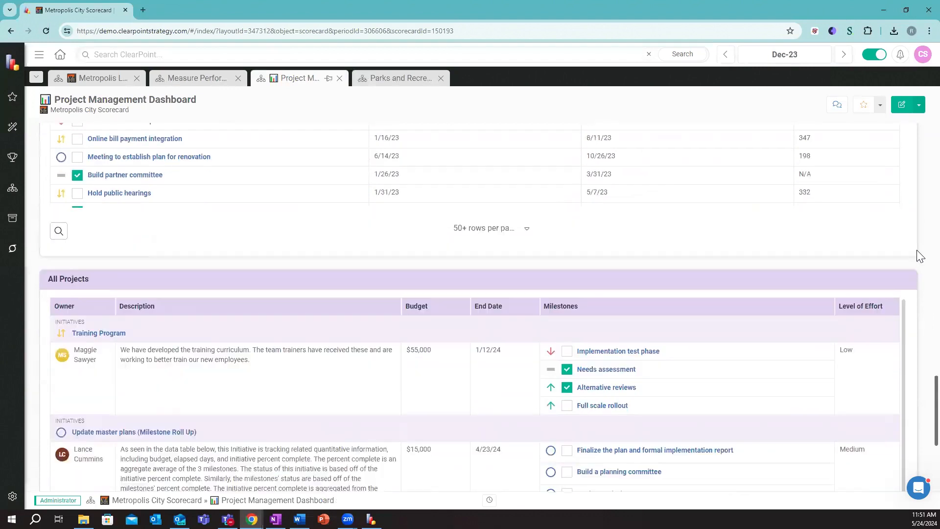
{"action": "scroll", "scroll_direction": "down", "scroll_amount": 3}
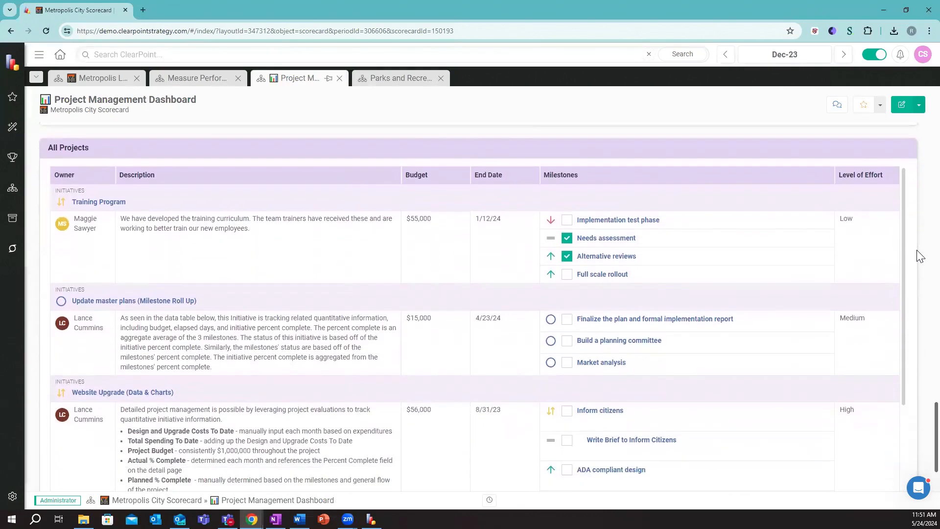
{"action": "scroll", "scroll_direction": "up", "scroll_amount": 3}
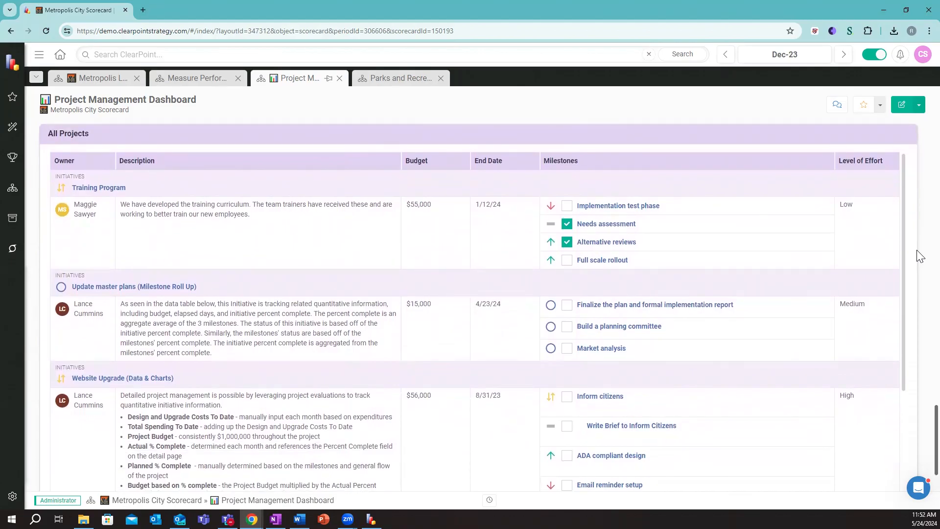
{"action": "scroll", "scroll_direction": "up", "scroll_amount": 3}
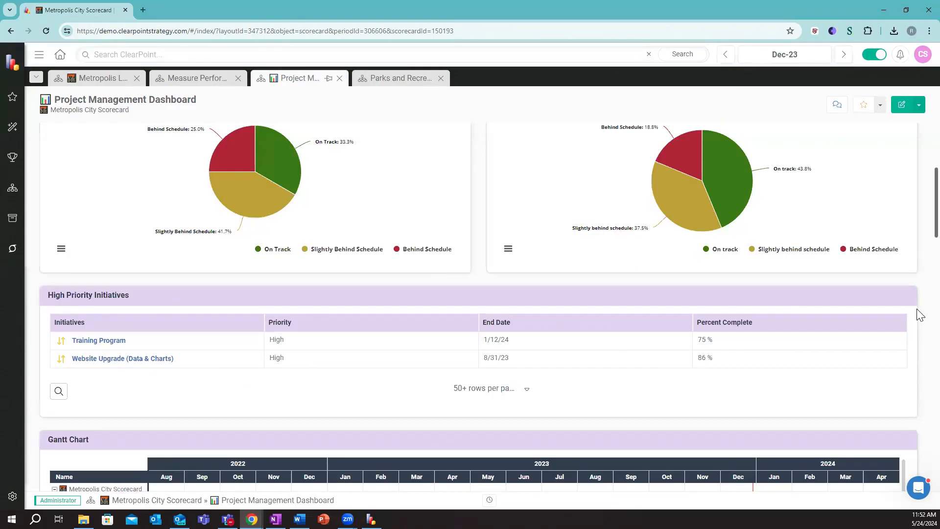
{"action": "scroll", "scroll_direction": "up", "scroll_amount": 3}
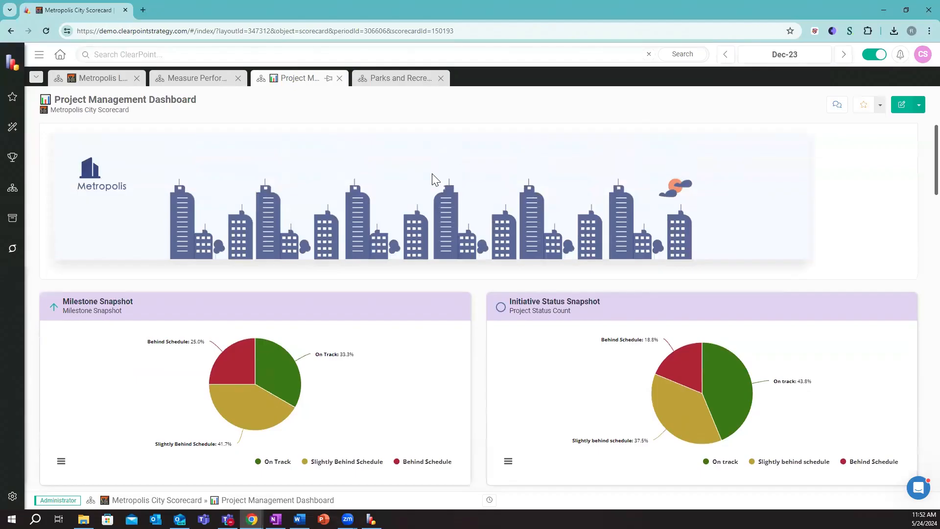
{"action": "mouse_move", "coordinate": [109, 225]}
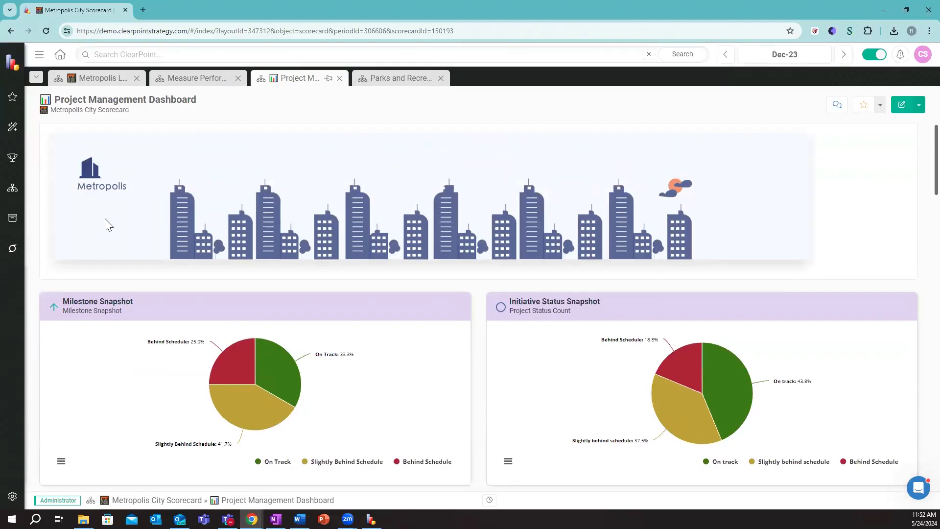
{"action": "mouse_move", "coordinate": [12, 248]}
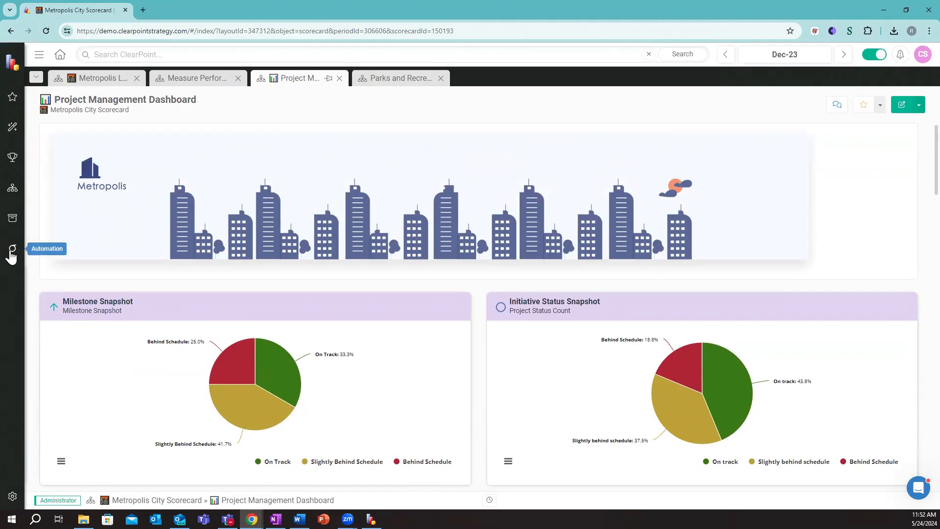
Go to Automation > Reporting Workflows, showing the End of Year Update workflow
{"action": "left_click", "coordinate": [12, 247]}
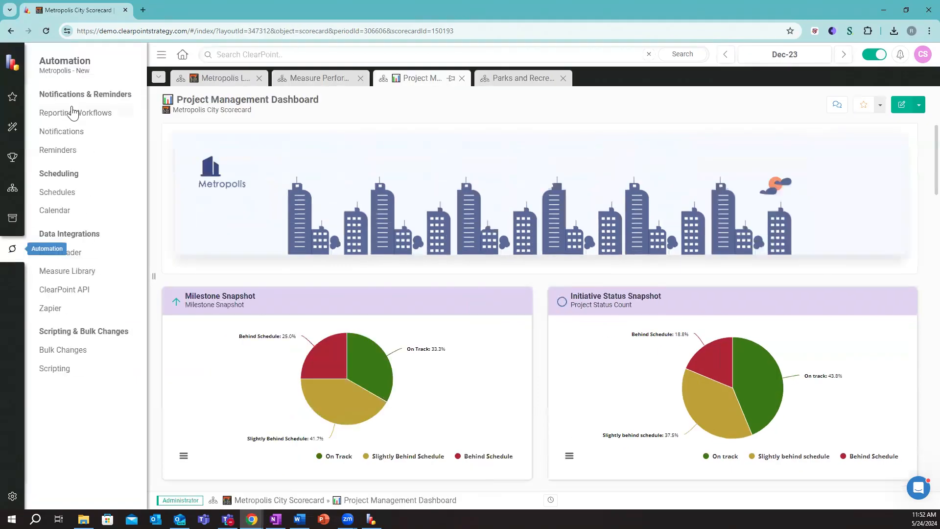
{"action": "mouse_move", "coordinate": [75, 117]}
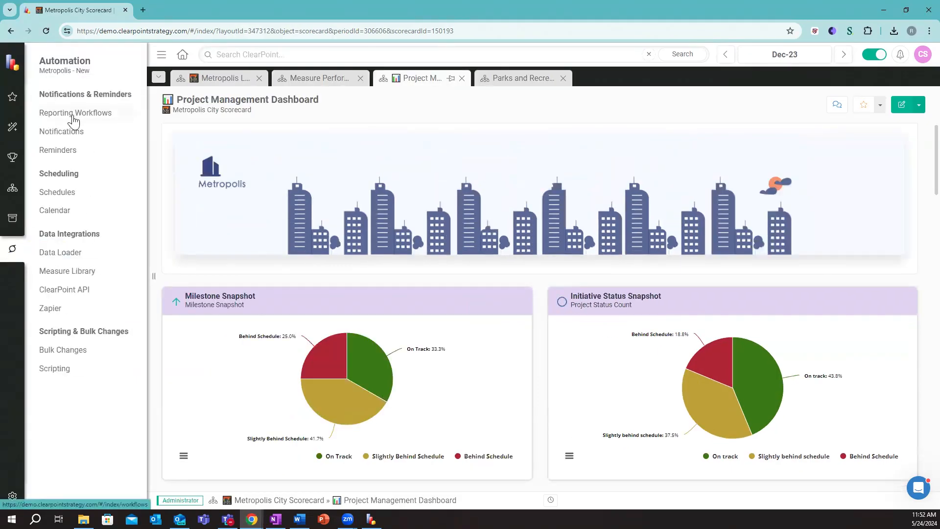
{"action": "left_click", "coordinate": [76, 113]}
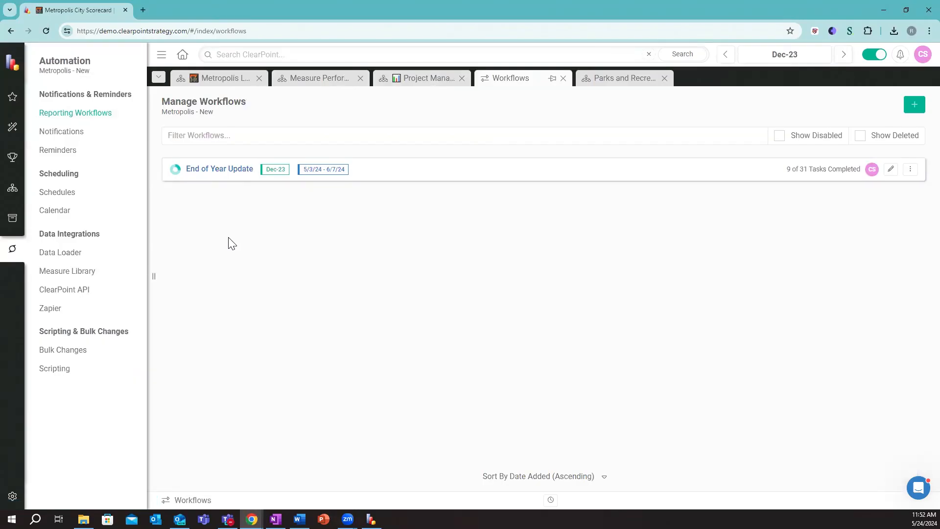
{"action": "mouse_move", "coordinate": [223, 180]}
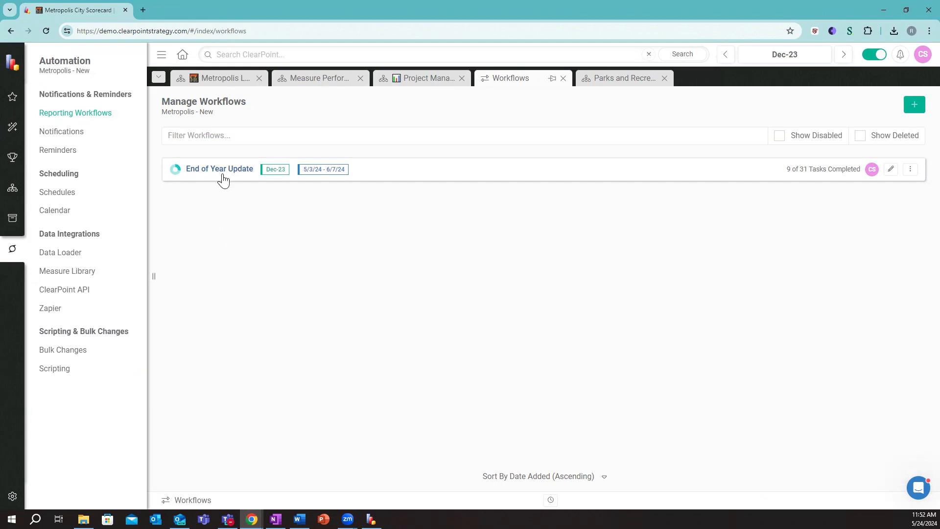
{"action": "left_click", "coordinate": [219, 168]}
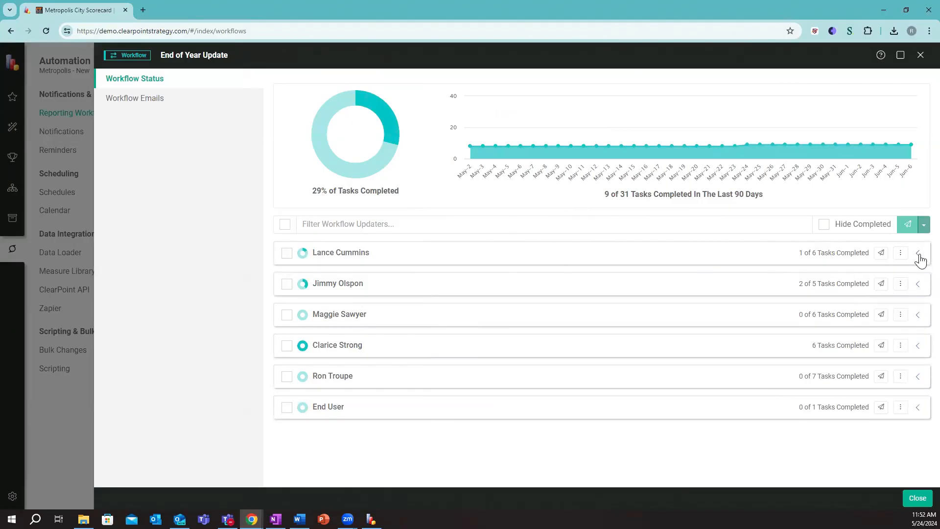
{"action": "left_click", "coordinate": [918, 252]}
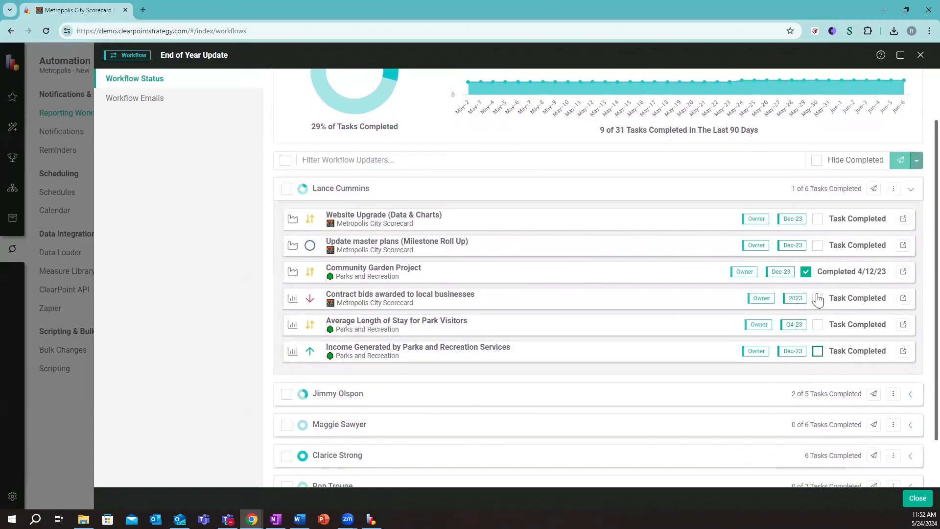
{"action": "mouse_move", "coordinate": [818, 358]}
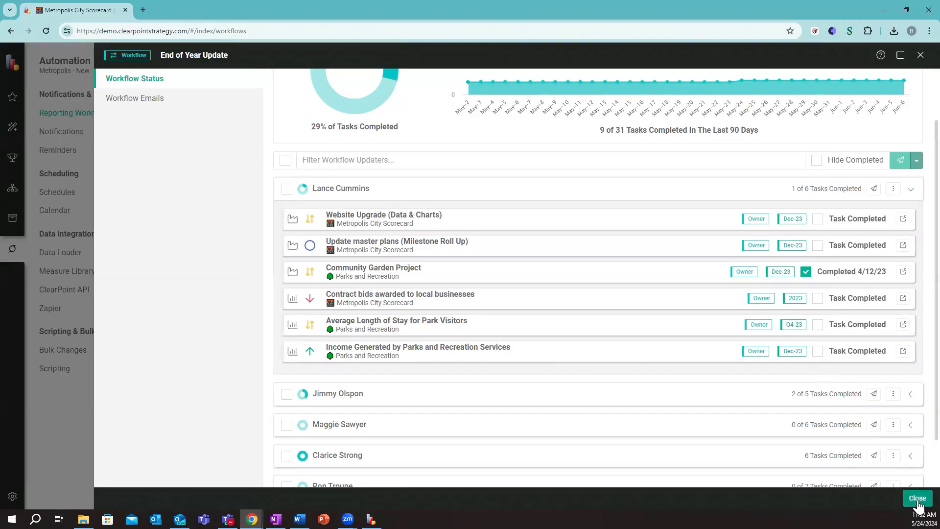
{"action": "mouse_move", "coordinate": [921, 505]}
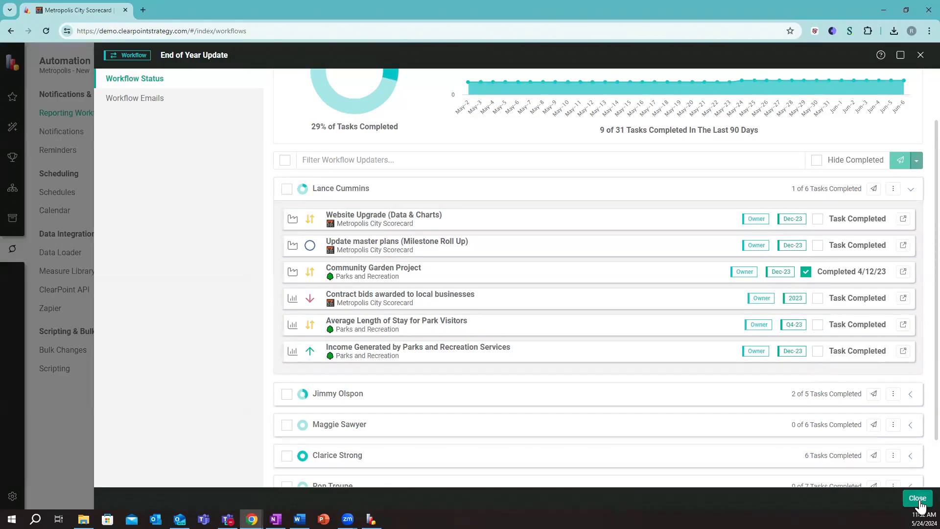
{"action": "left_click", "coordinate": [916, 498]}
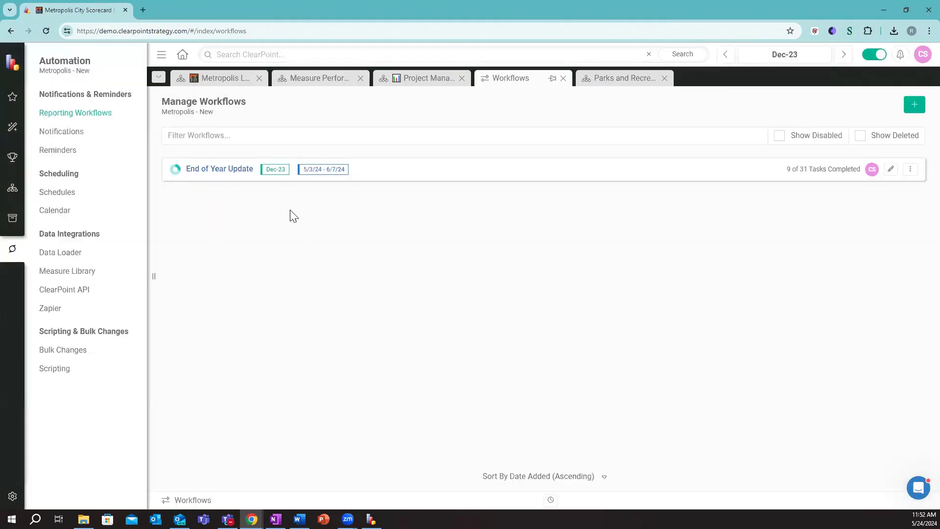
{"action": "mouse_move", "coordinate": [11, 97]}
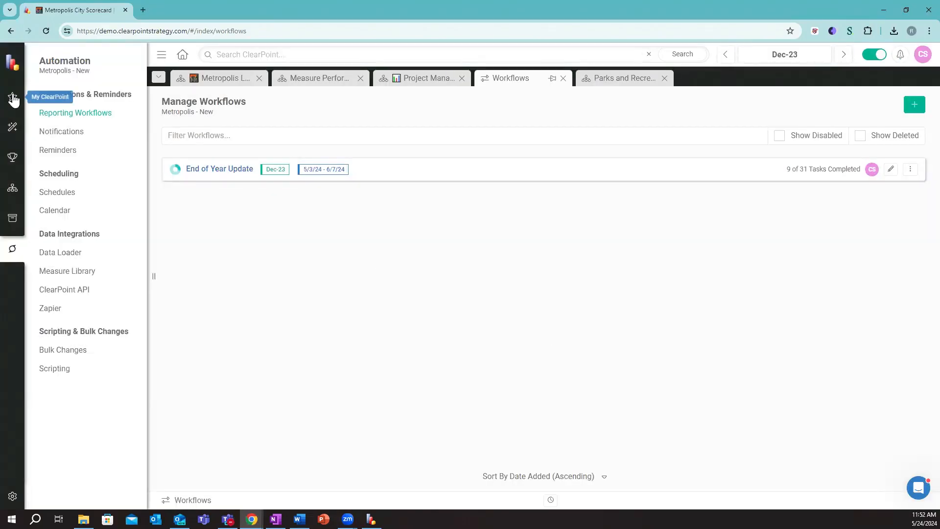
Open My Updates, mark the Potential hazards task completed and dismiss the completion message
{"action": "left_click", "coordinate": [12, 97]}
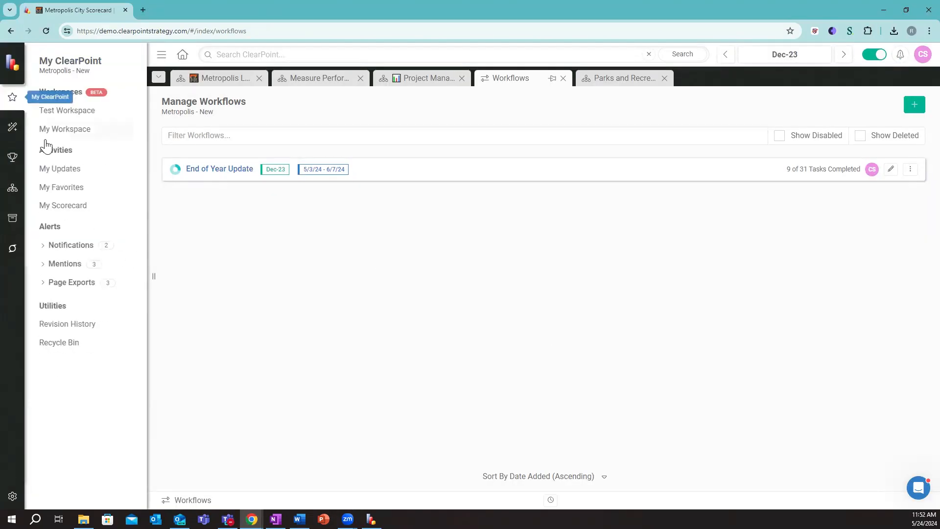
{"action": "left_click", "coordinate": [59, 168]}
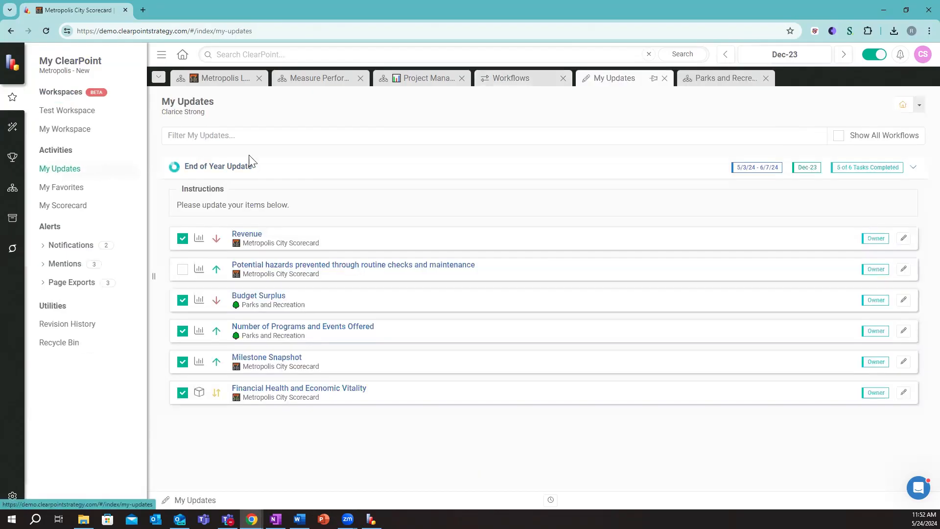
{"action": "mouse_move", "coordinate": [391, 190]}
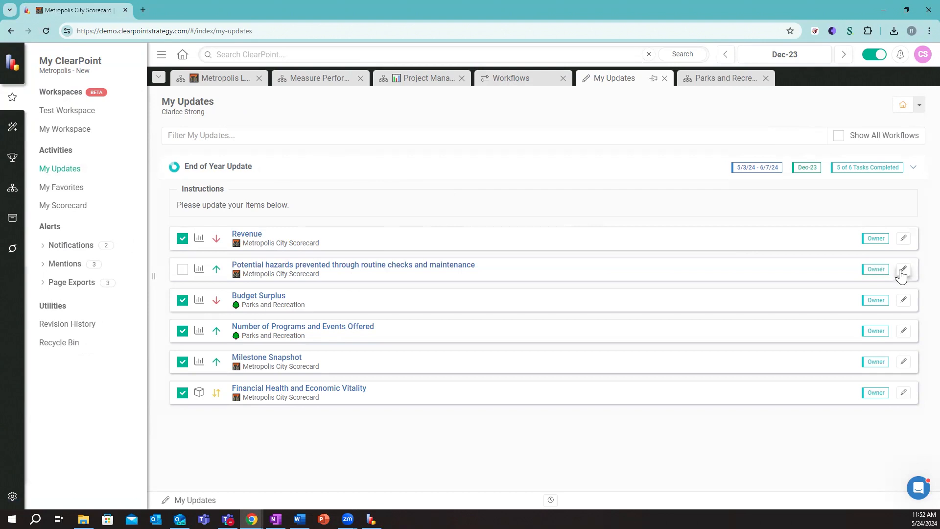
{"action": "left_click", "coordinate": [903, 268]}
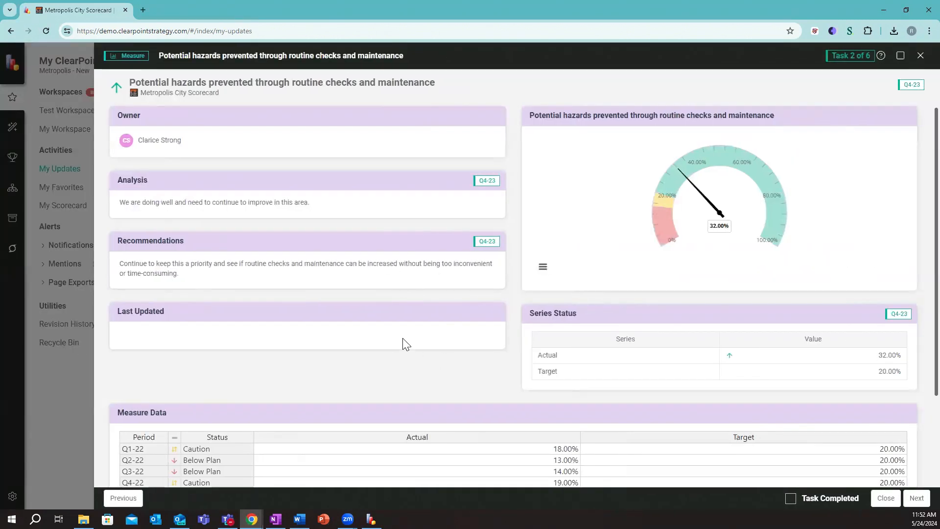
{"action": "scroll", "scroll_direction": "down", "scroll_amount": 3}
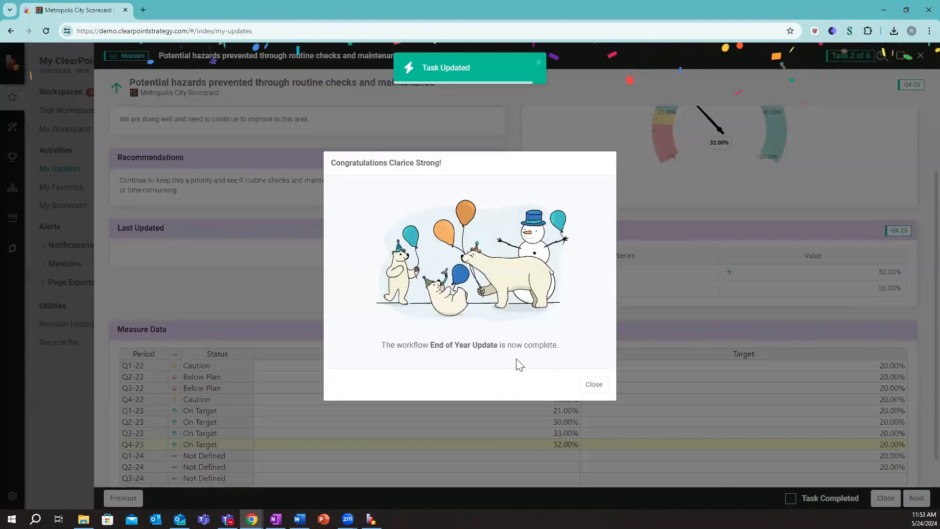
{"action": "left_click", "coordinate": [593, 384]}
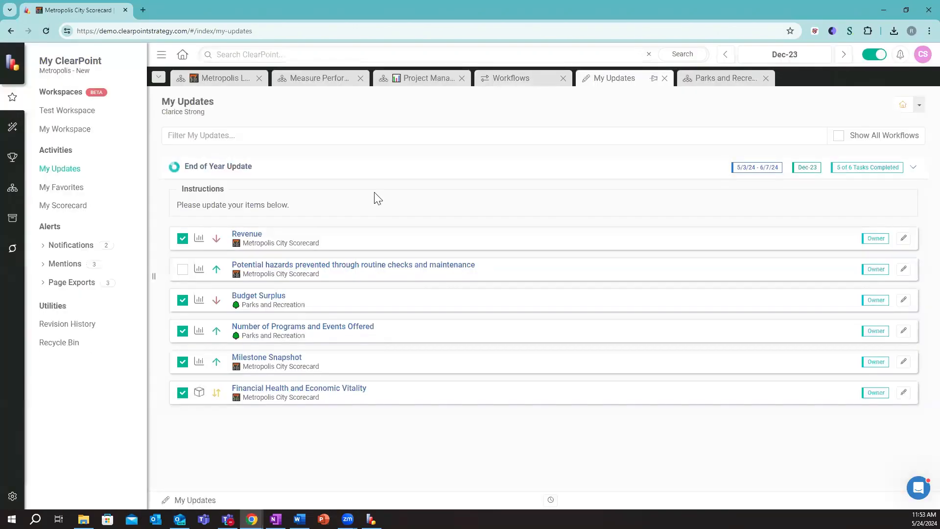
{"action": "mouse_move", "coordinate": [18, 216]}
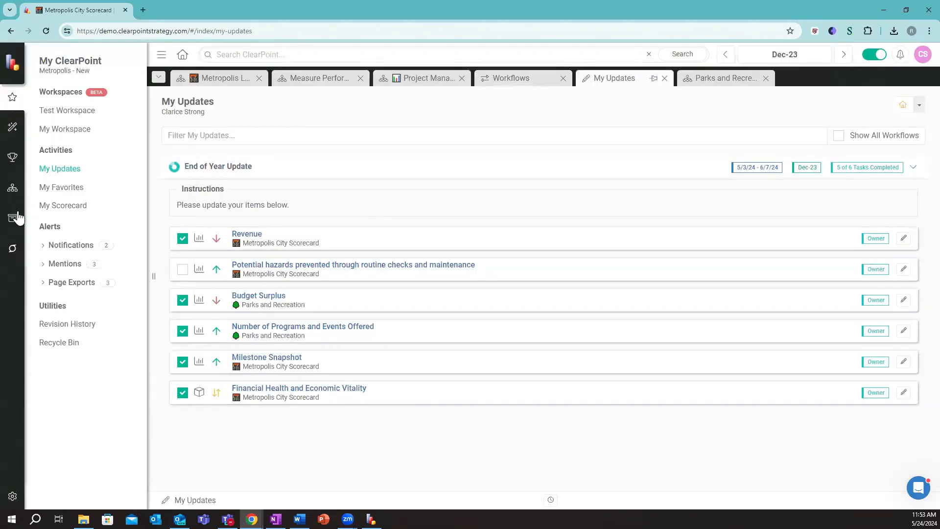
From Documents > Briefing Books, download the newest Quarterly Board Report PDF
{"action": "left_click", "coordinate": [12, 219]}
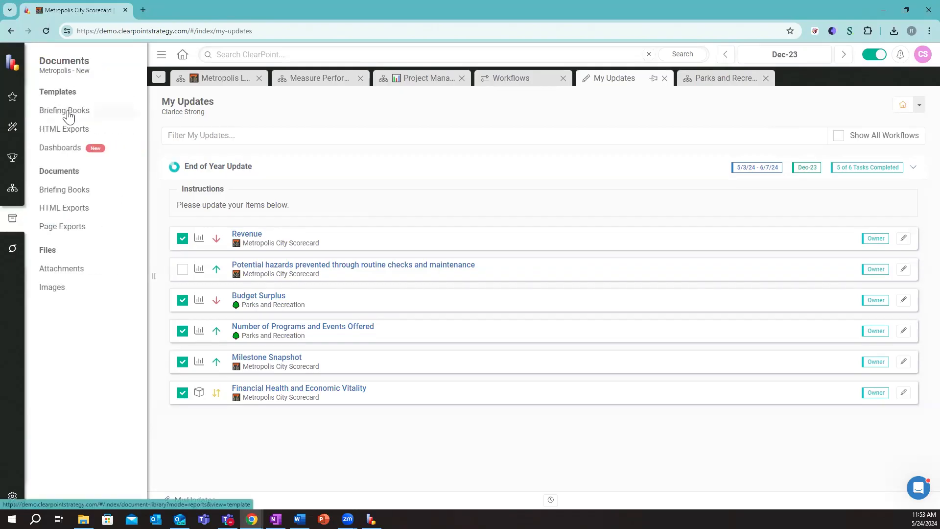
{"action": "left_click", "coordinate": [65, 111]}
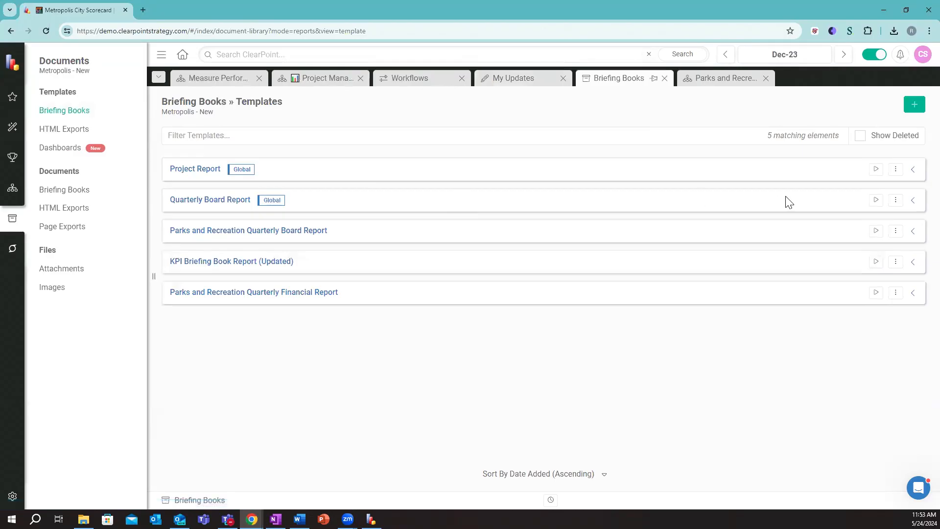
{"action": "left_click", "coordinate": [913, 200]}
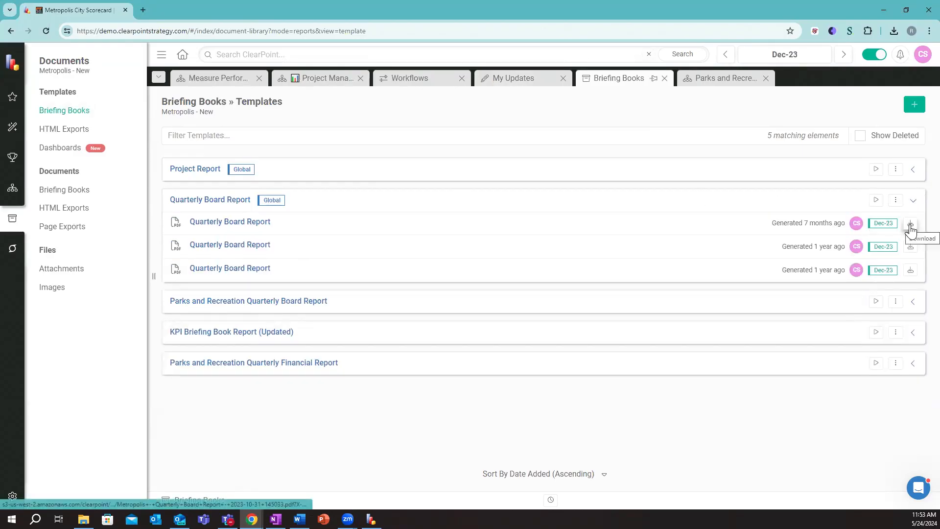
{"action": "left_click", "coordinate": [910, 223]}
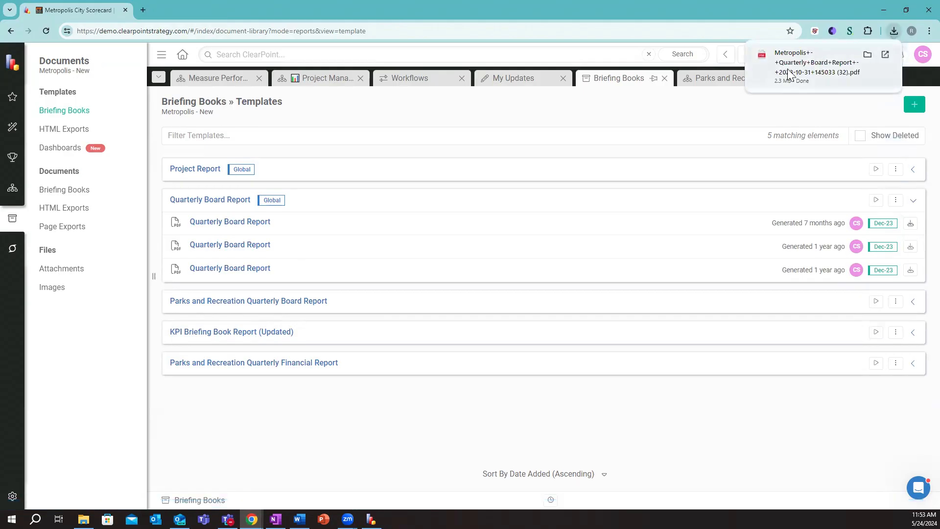
View the downloaded Quarterly Board Report PDF and scroll through its landing pages
{"action": "left_click", "coordinate": [815, 63]}
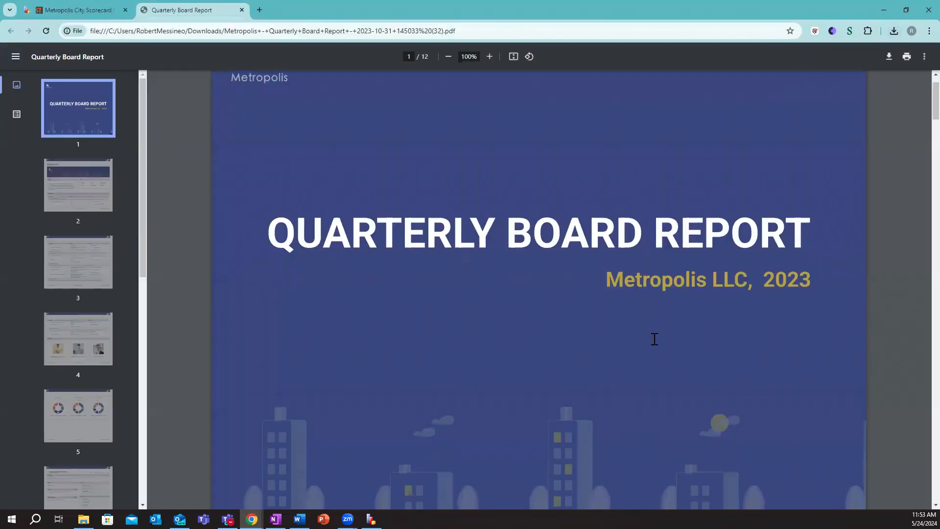
{"action": "scroll", "scroll_direction": "down", "scroll_amount": 3}
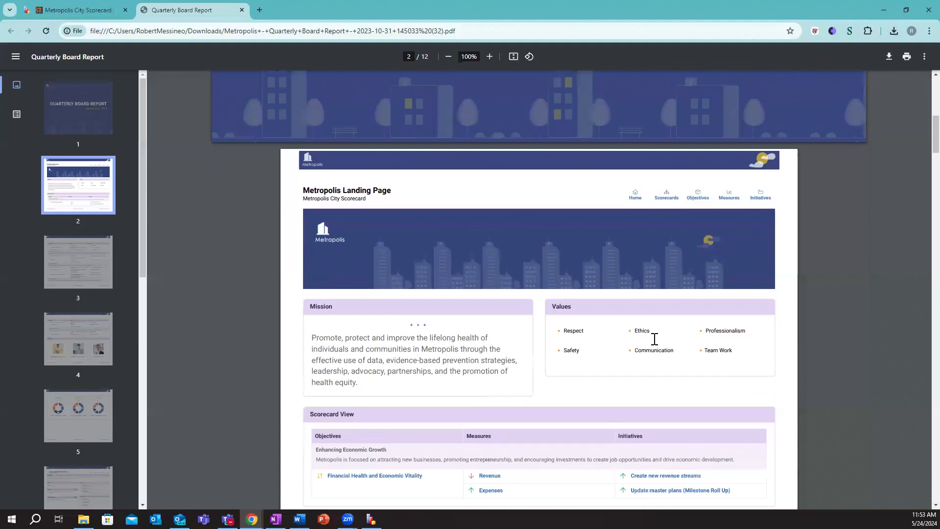
{"action": "scroll", "scroll_direction": "down", "scroll_amount": 3}
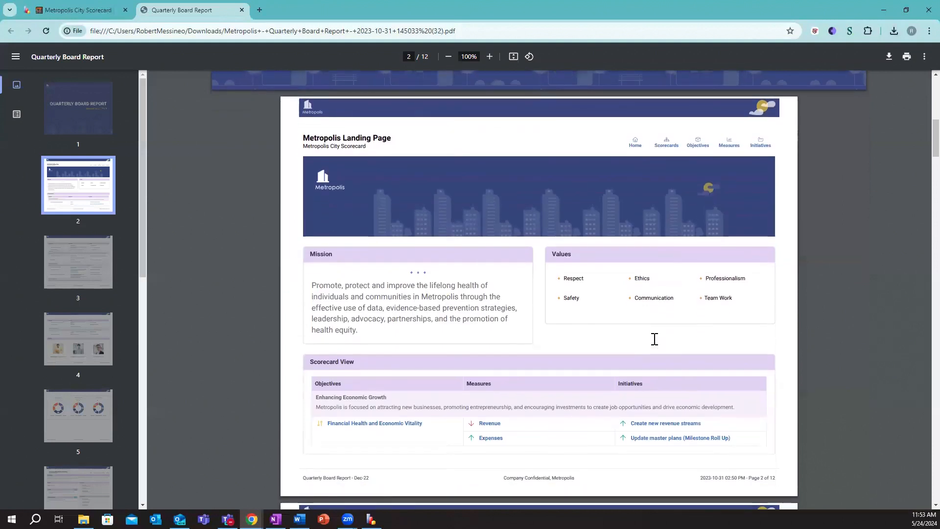
{"action": "scroll", "scroll_direction": "down", "scroll_amount": 3}
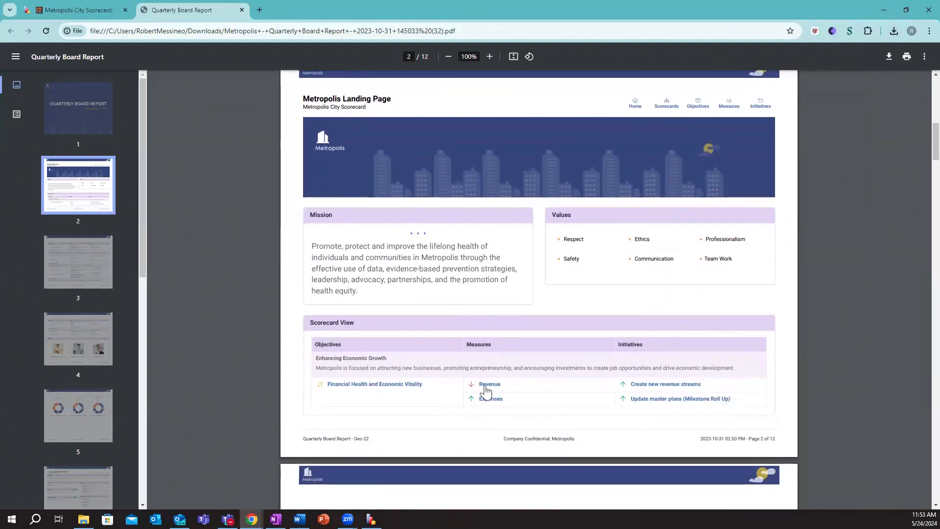
Jump to the Revenue measure and Board Measures charts pages, then return to ClearPoint
{"action": "left_click", "coordinate": [489, 385]}
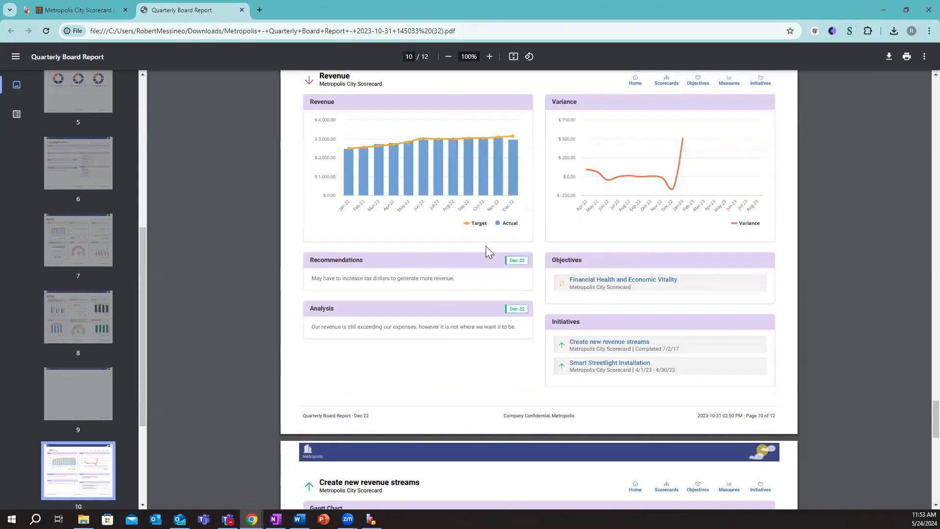
{"action": "scroll", "scroll_direction": "up", "scroll_amount": 3}
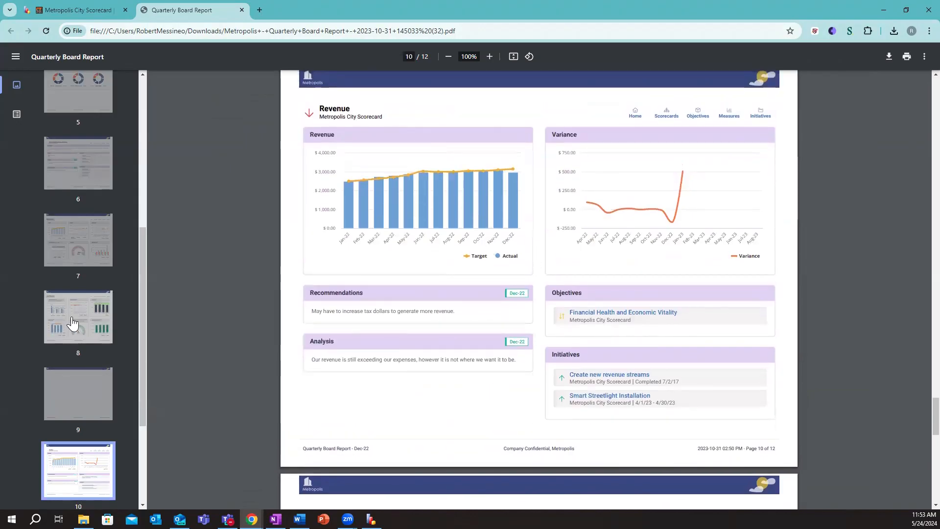
{"action": "left_click", "coordinate": [78, 239]}
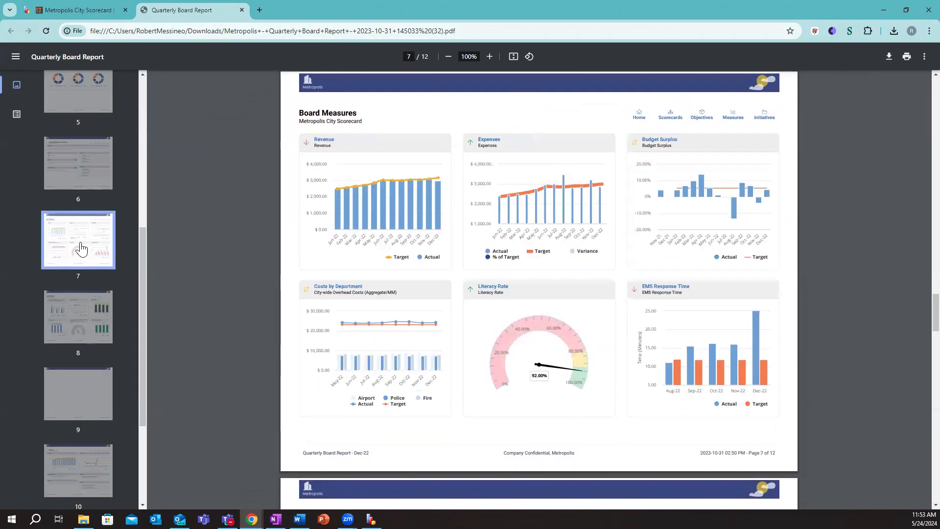
{"action": "scroll", "scroll_direction": "up", "scroll_amount": 3}
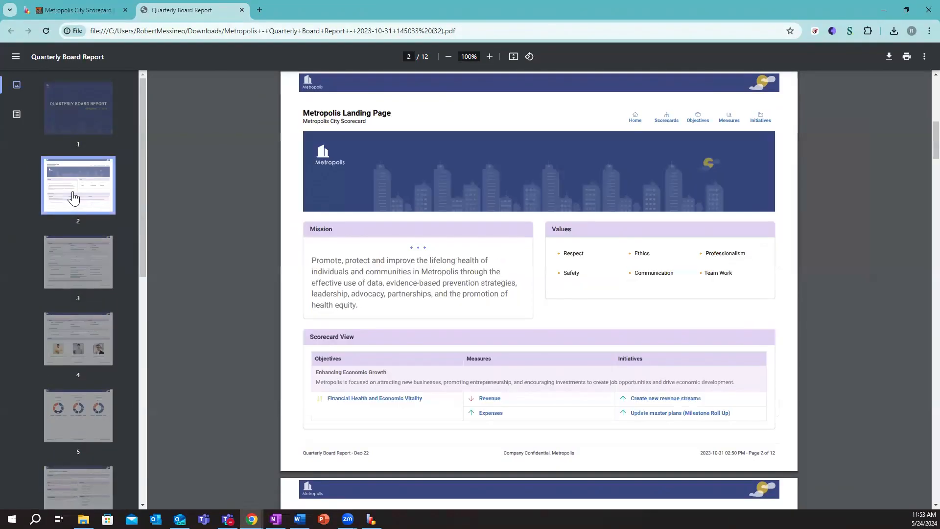
{"action": "mouse_move", "coordinate": [291, 223]}
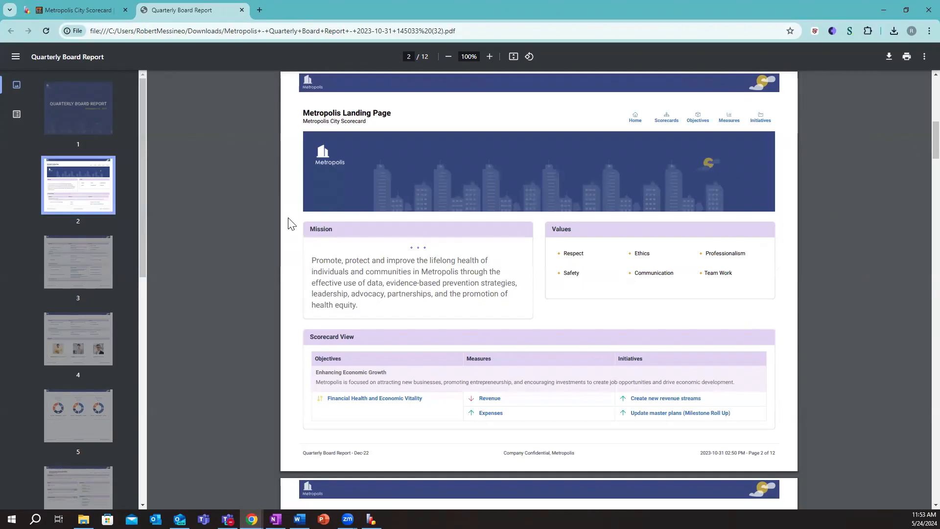
{"action": "mouse_move", "coordinate": [317, 200]}
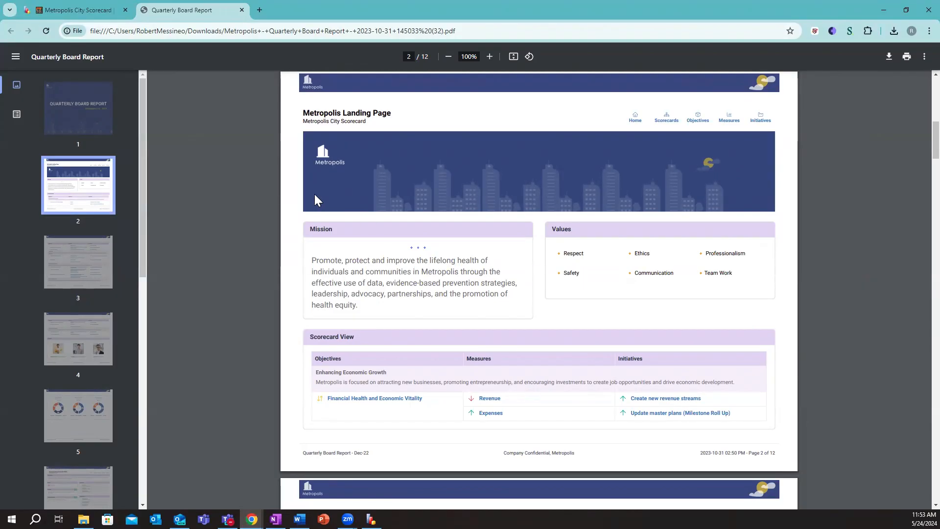
{"action": "mouse_move", "coordinate": [296, 181]}
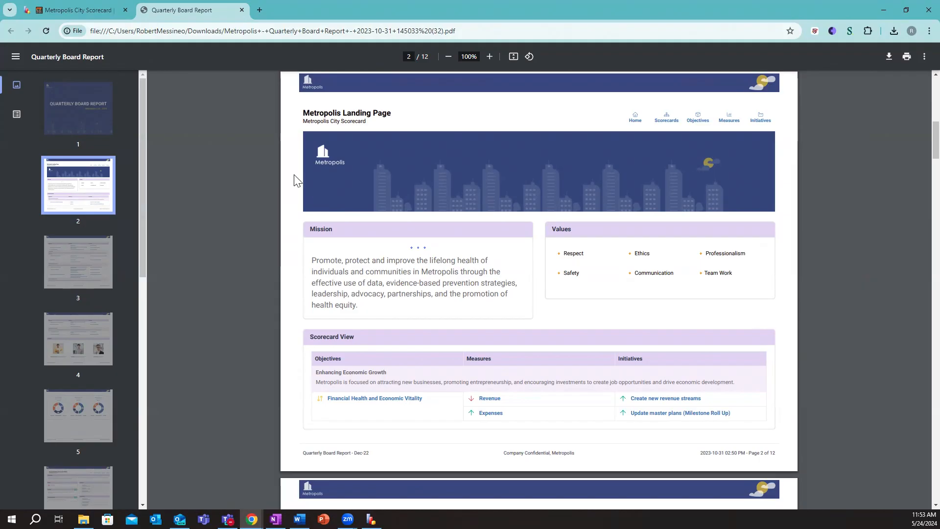
{"action": "left_click", "coordinate": [75, 9]}
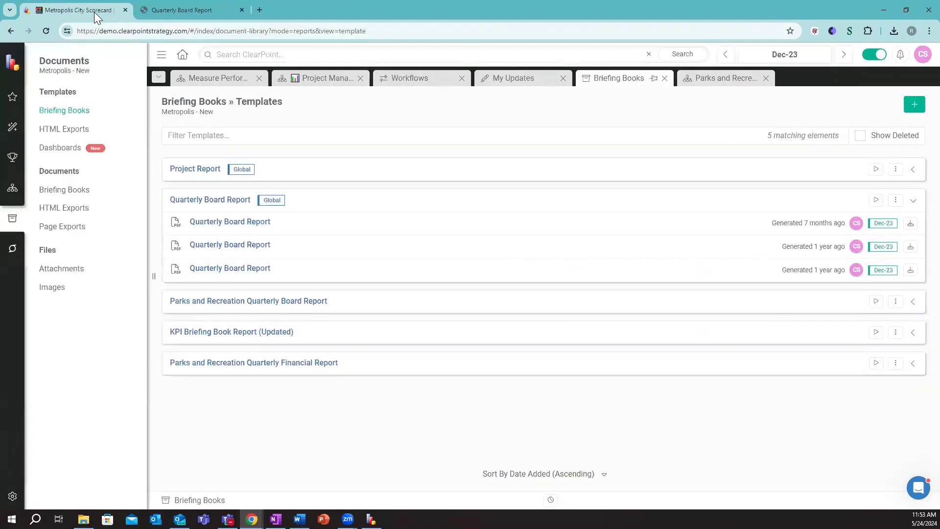
Load the Metropolis City Scorecard's landing page with its mission, values and Scorecard View
{"action": "left_click", "coordinate": [12, 188]}
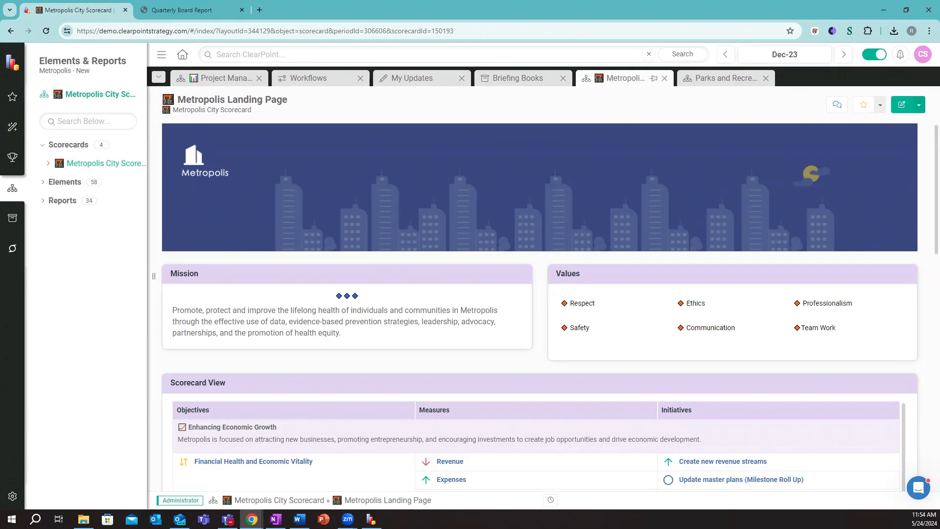
{"action": "mouse_move", "coordinate": [541, 34]}
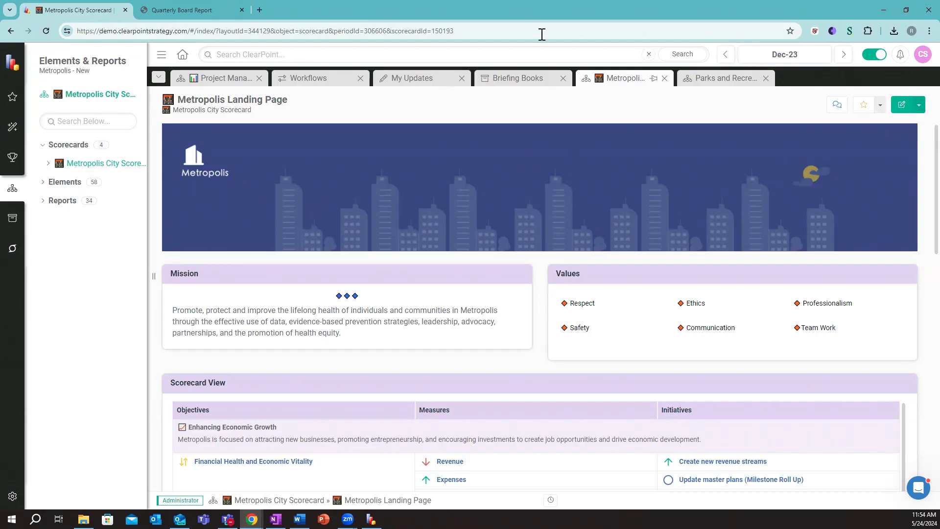